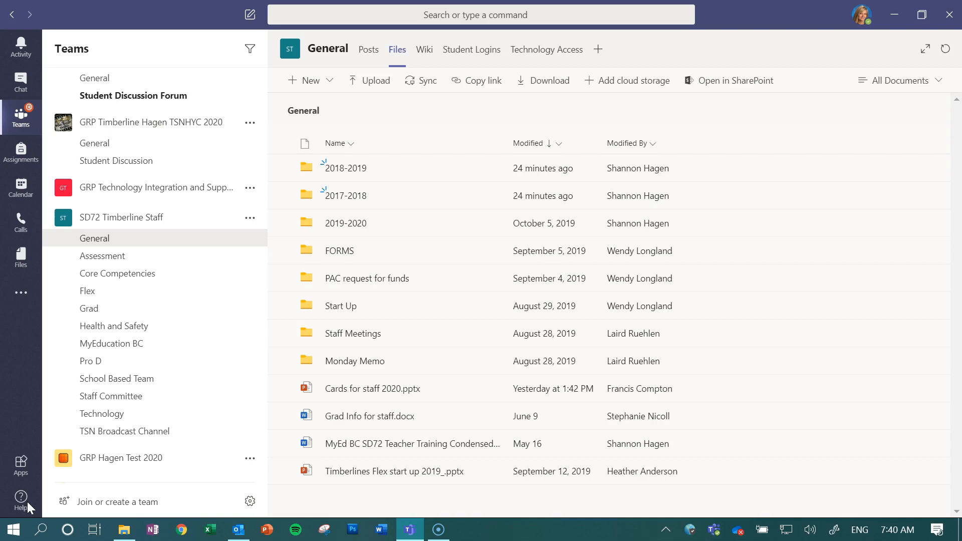
mouse_move(188, 218)
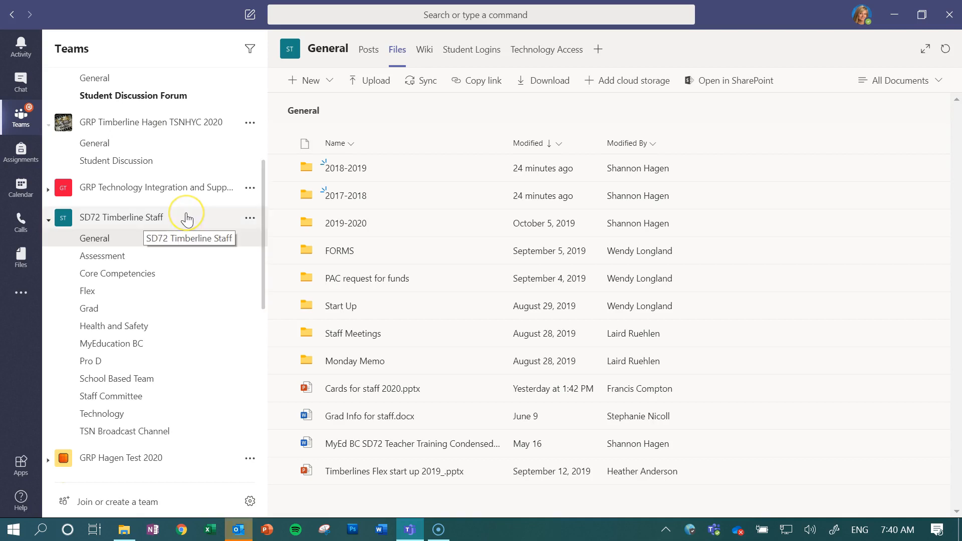
mouse_move(186, 217)
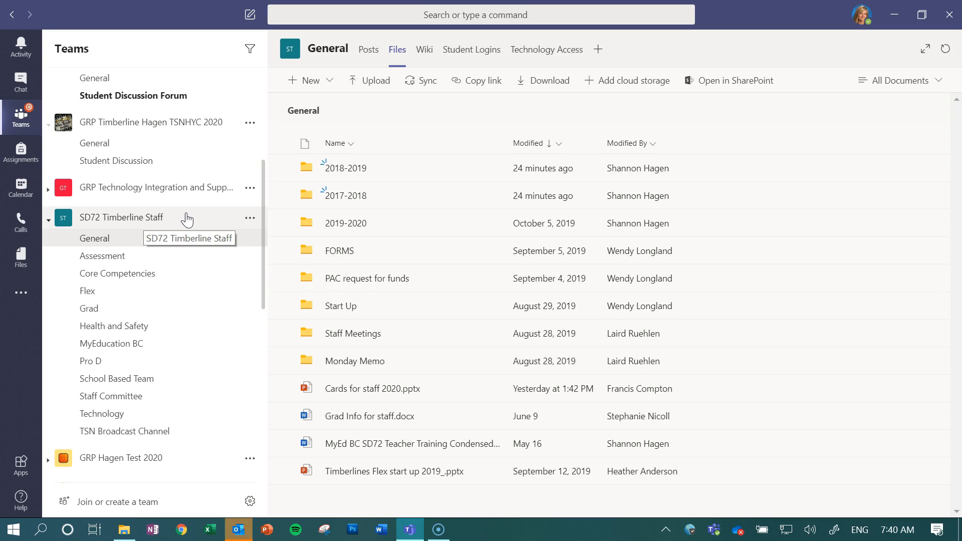
mouse_move(369, 189)
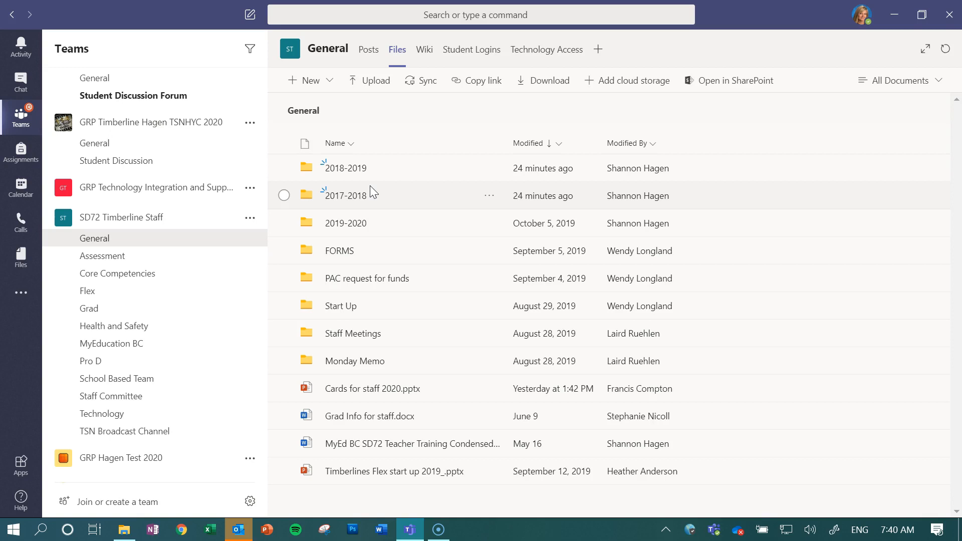
mouse_move(359, 319)
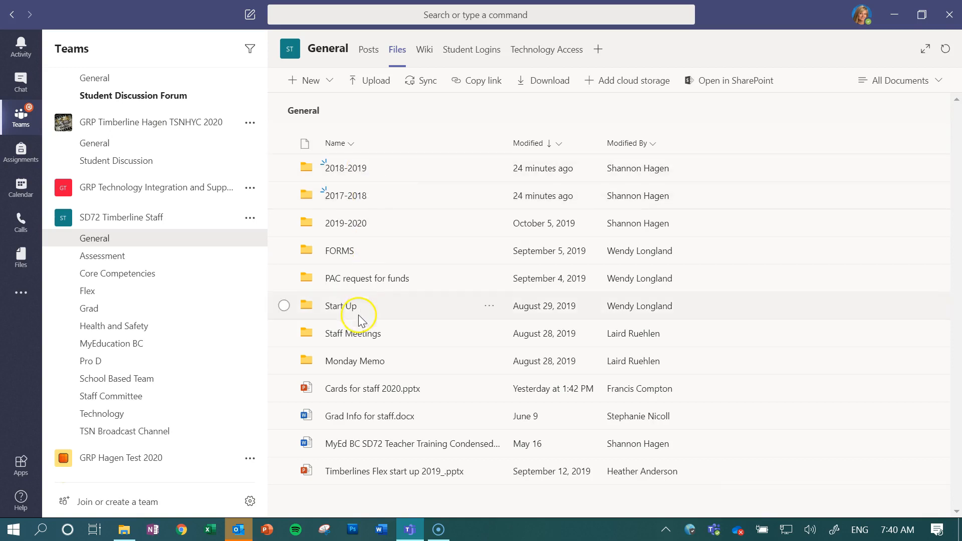
mouse_move(352, 332)
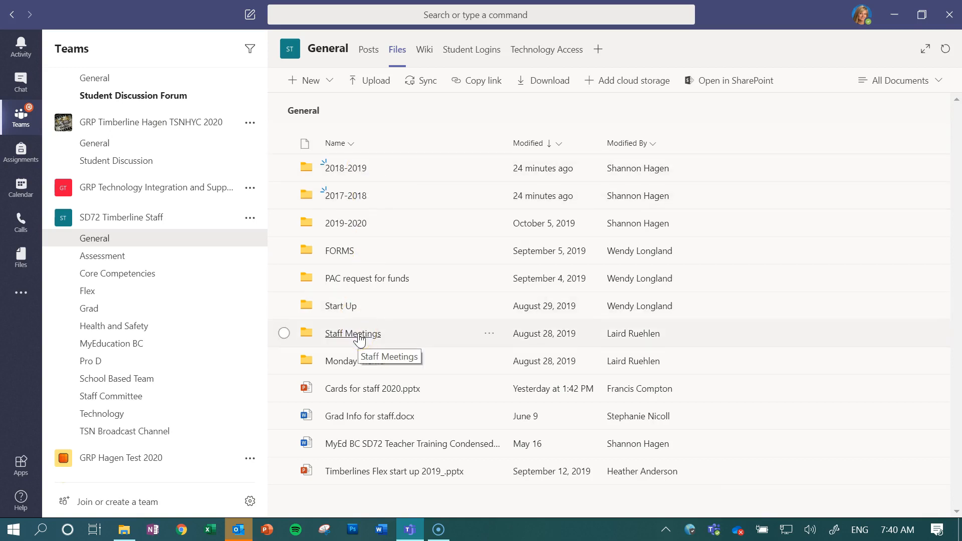
mouse_move(356, 168)
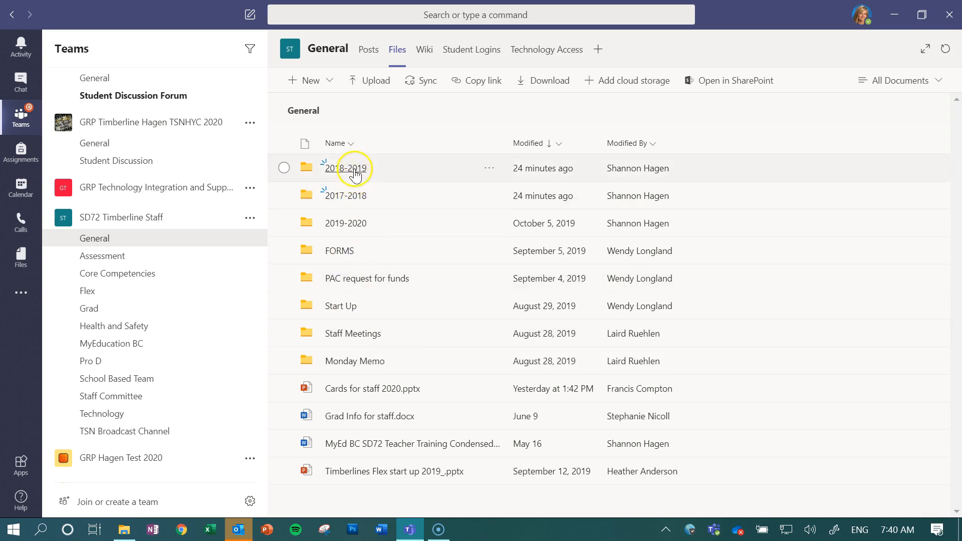
mouse_move(346, 250)
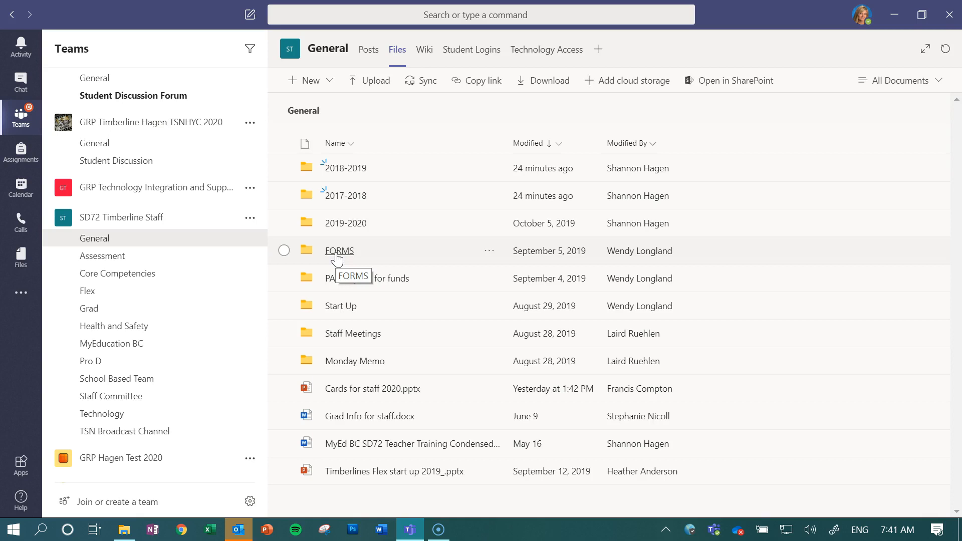
mouse_move(340, 306)
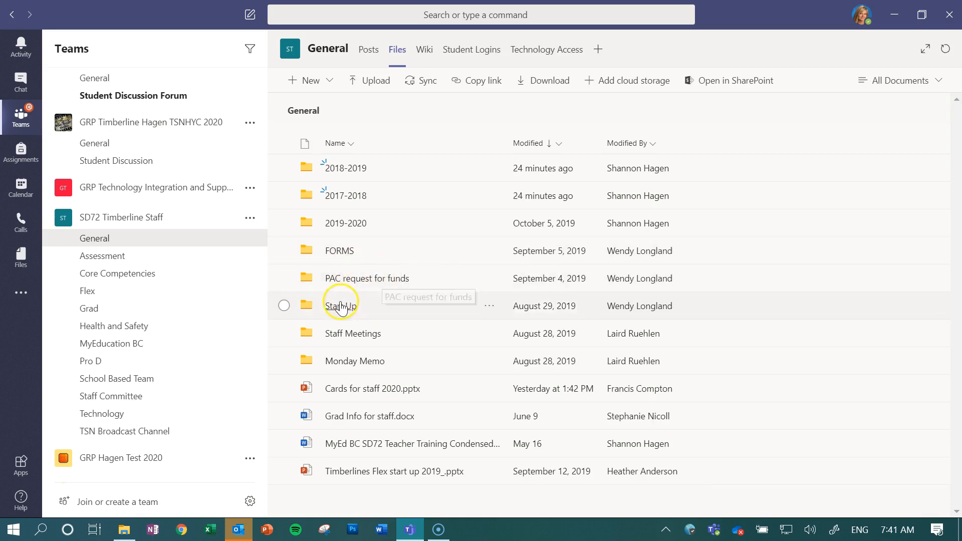
mouse_move(347, 339)
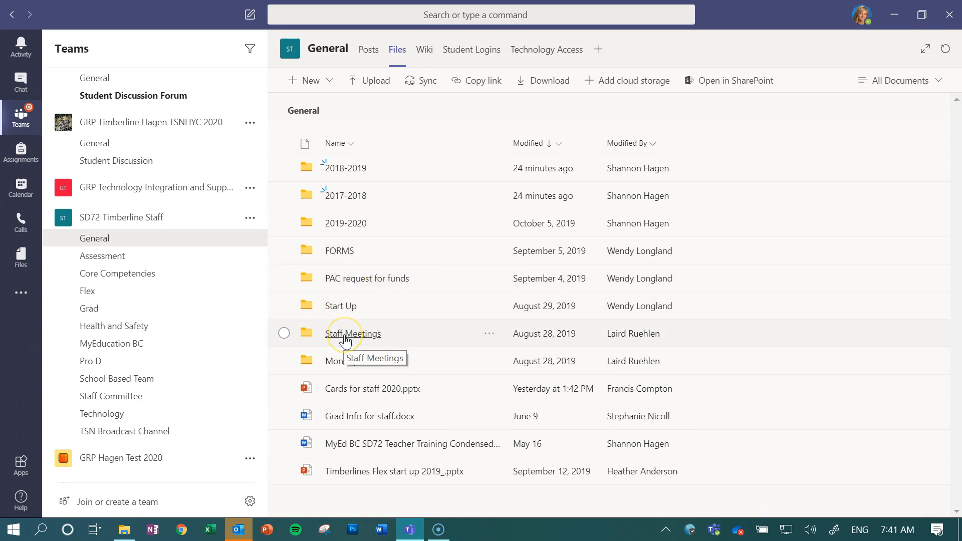
mouse_move(358, 196)
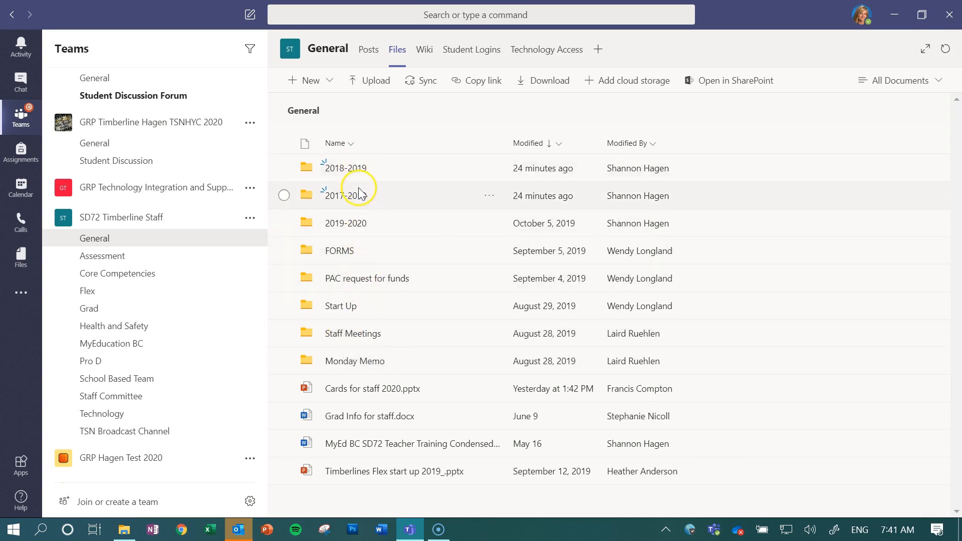
mouse_move(399, 361)
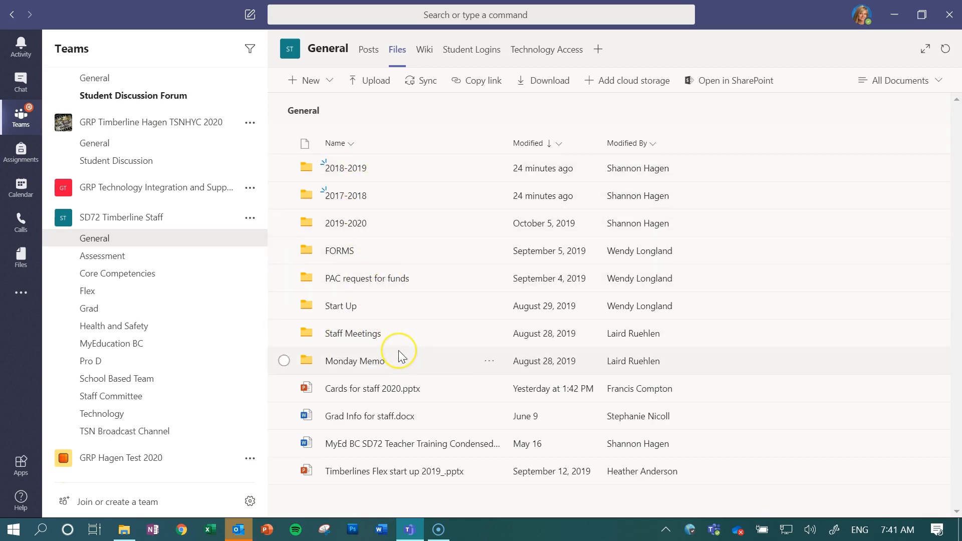
mouse_move(395, 376)
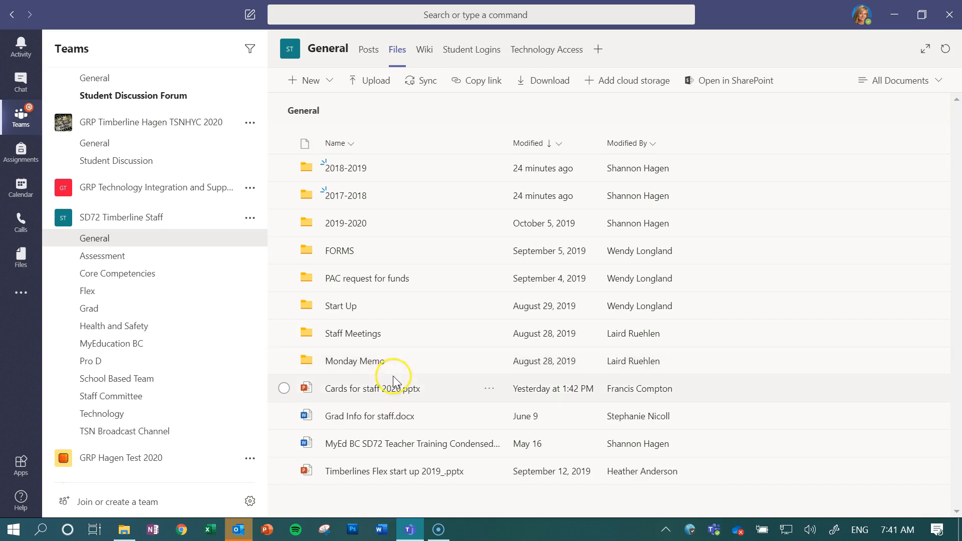
mouse_move(402, 476)
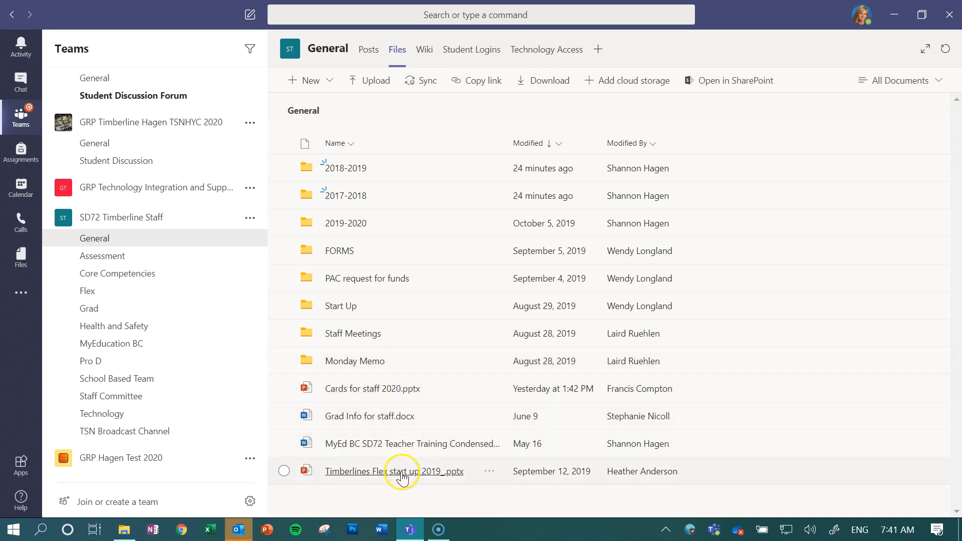
mouse_move(348, 223)
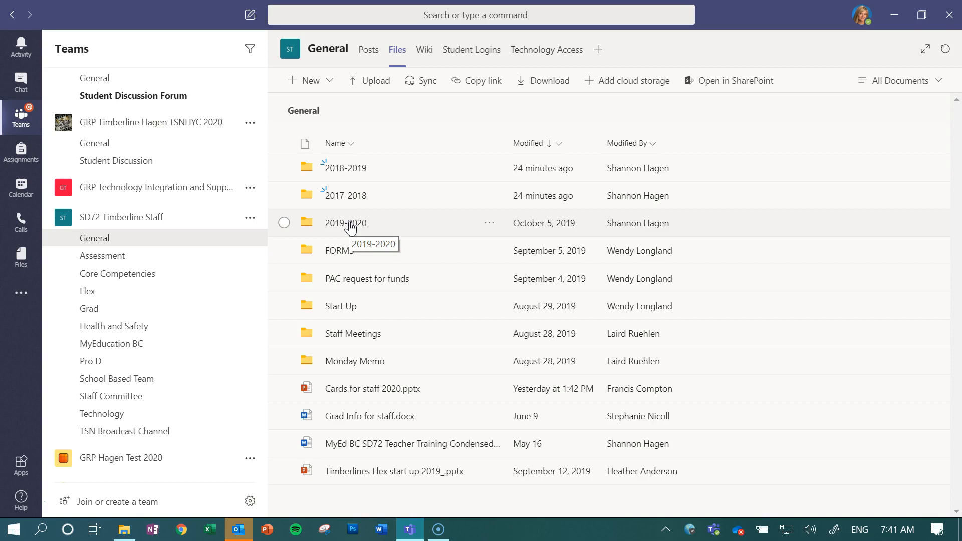
mouse_move(388, 359)
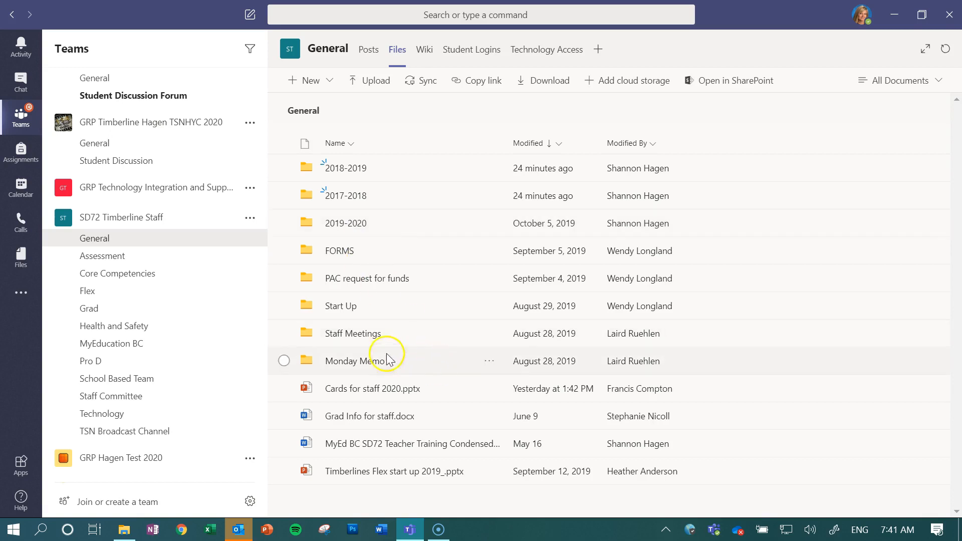
mouse_move(475, 391)
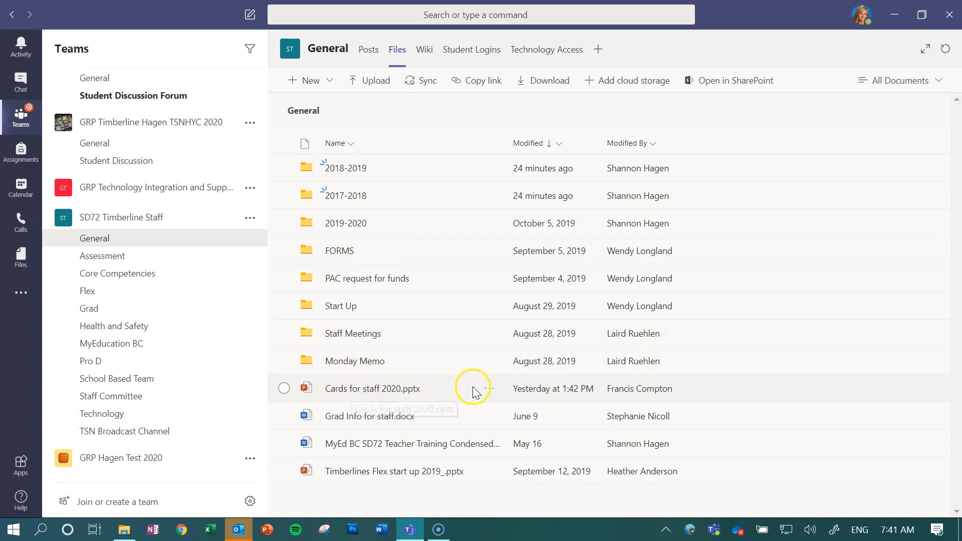
mouse_move(490, 389)
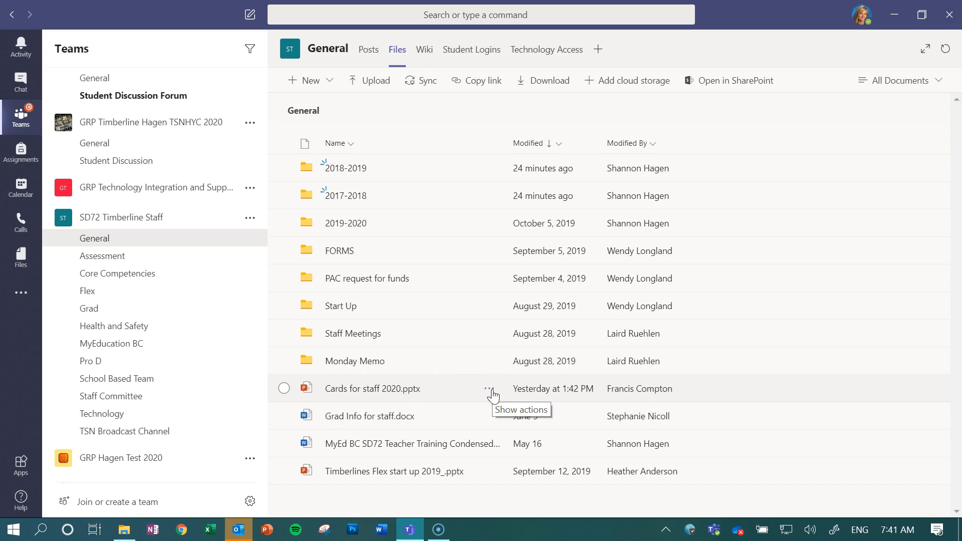
- Move 'Cards for staff 2020.pptx' from the General files into the 2019-2020 folder
left_click(490, 389)
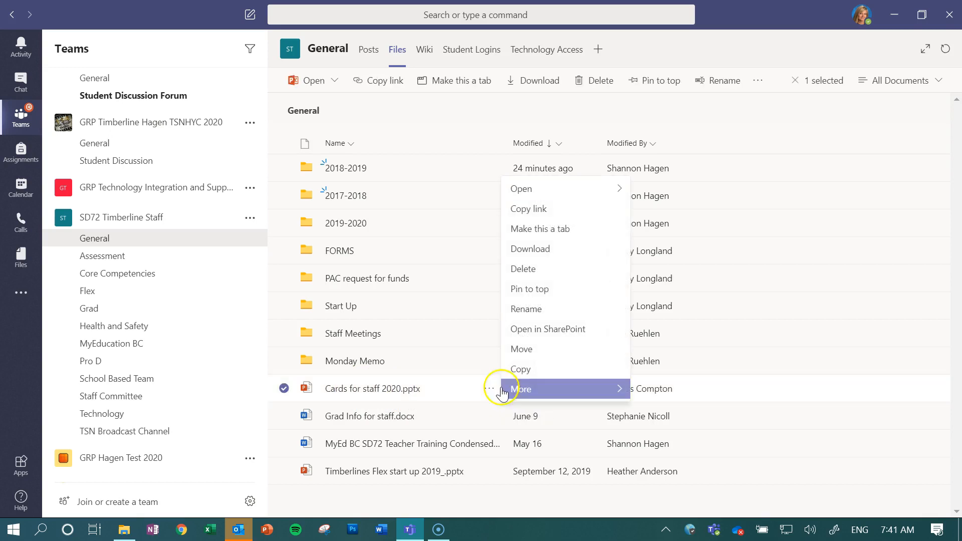
left_click(521, 349)
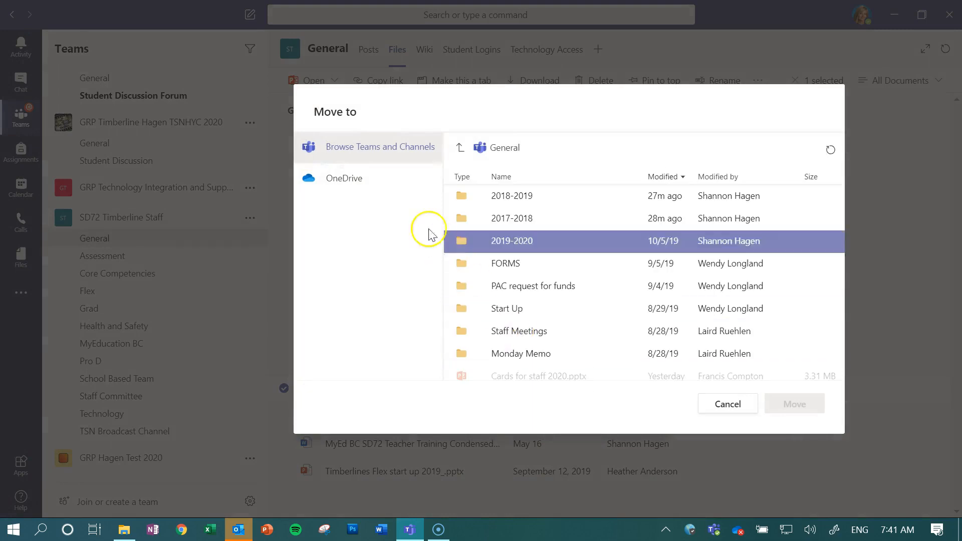
left_click(550, 286)
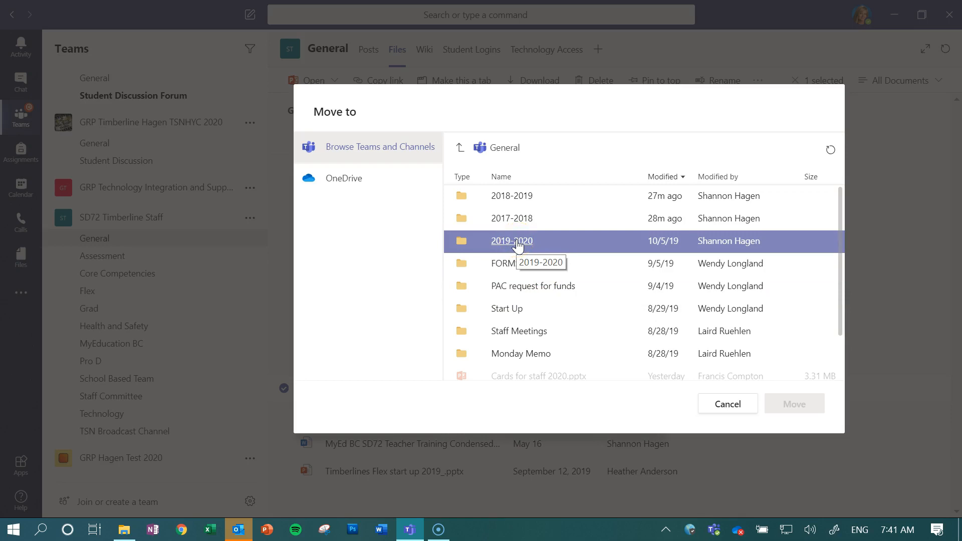
double_click(511, 240)
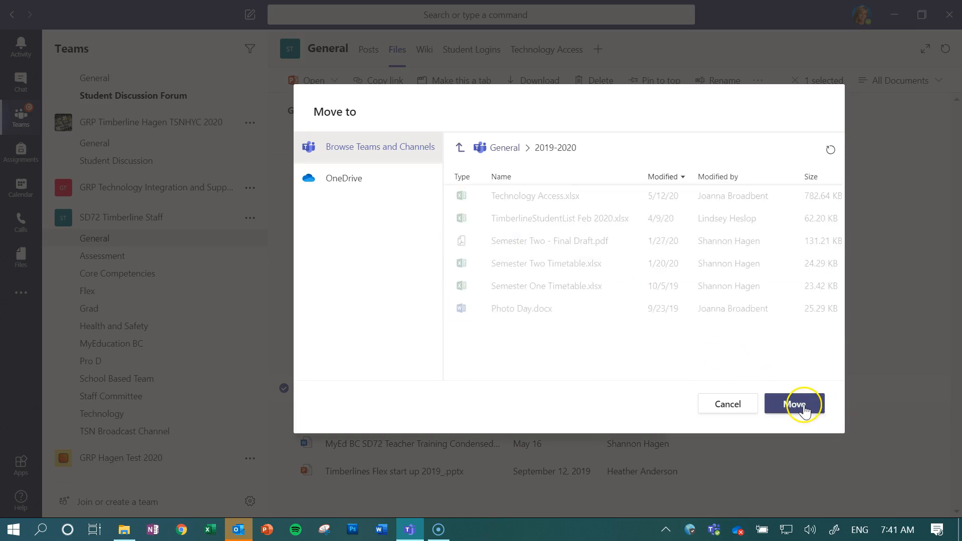
left_click(793, 403)
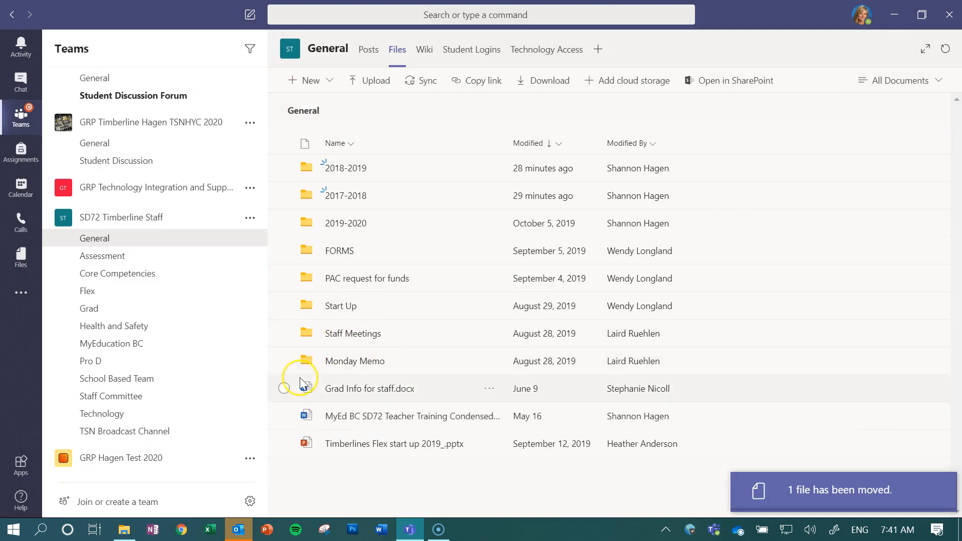
- Select the Grad Info, teacher training and Flex start up files together
left_click(283, 387)
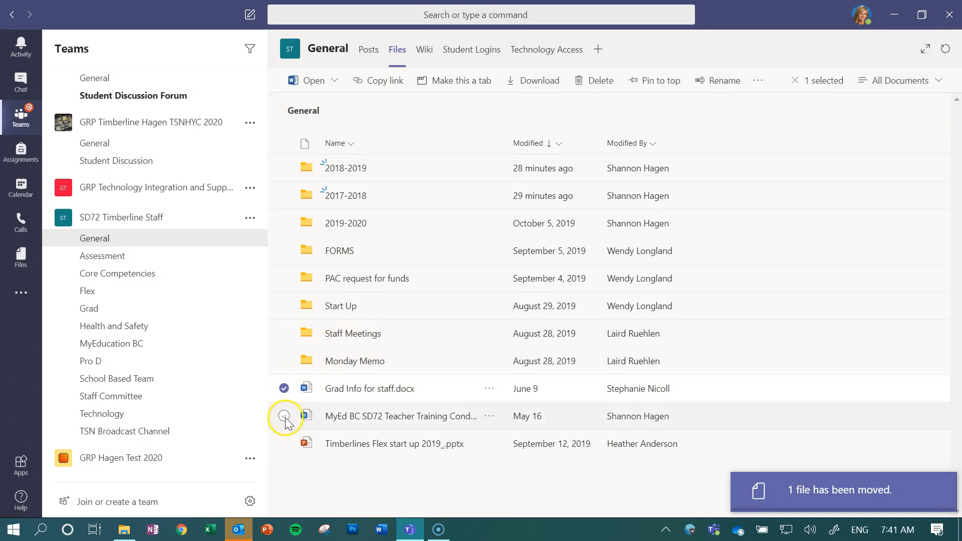
left_click(283, 416)
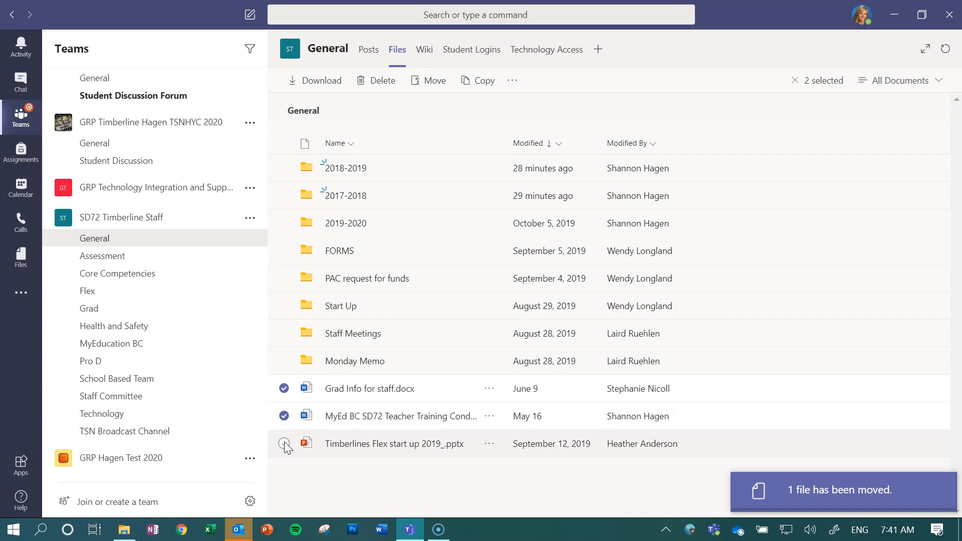
left_click(283, 444)
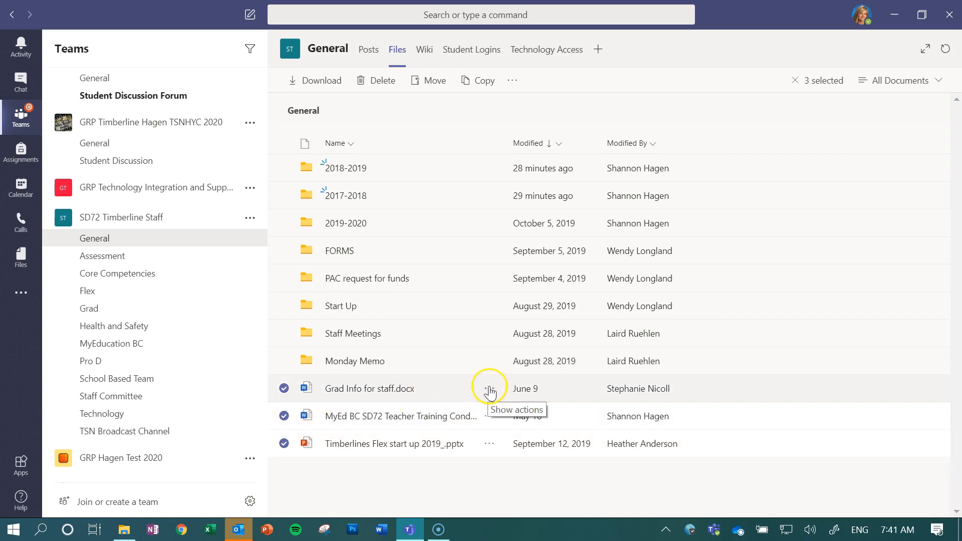
- Move the three selected files from General into the 2019-2020 folder
left_click(488, 388)
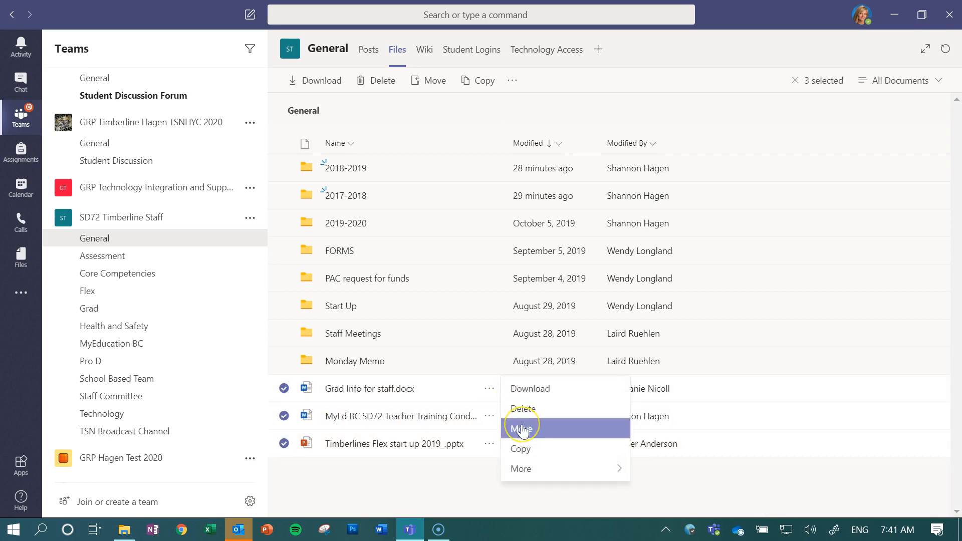
left_click(521, 427)
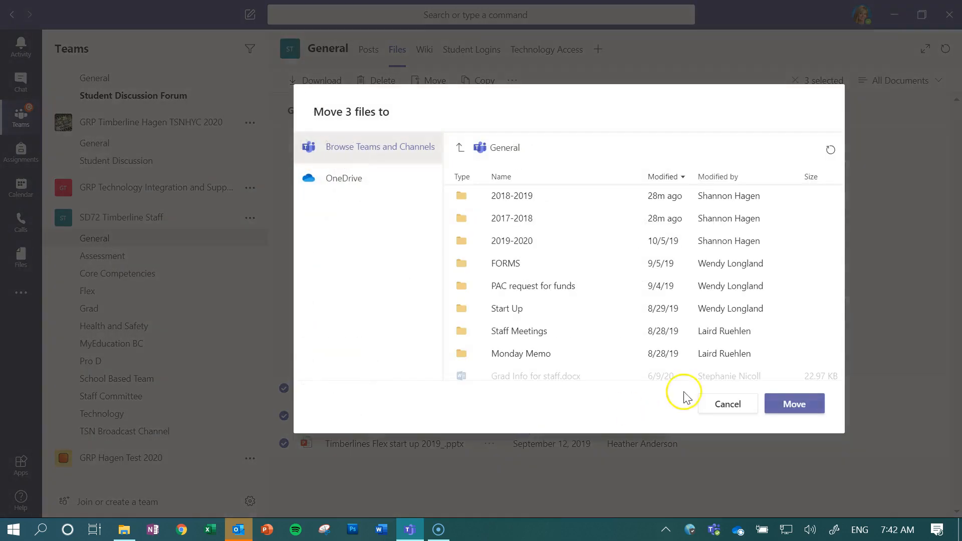
left_click(511, 241)
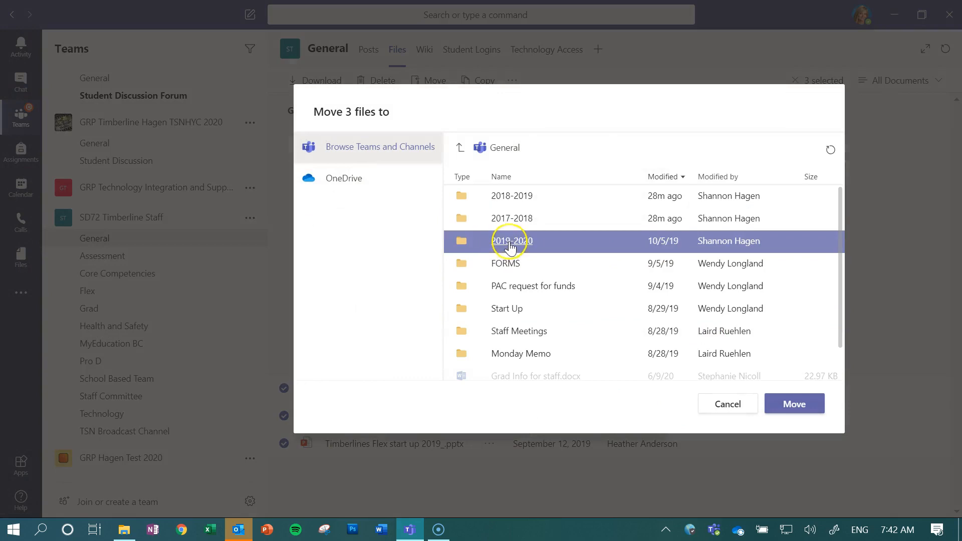
left_click(793, 404)
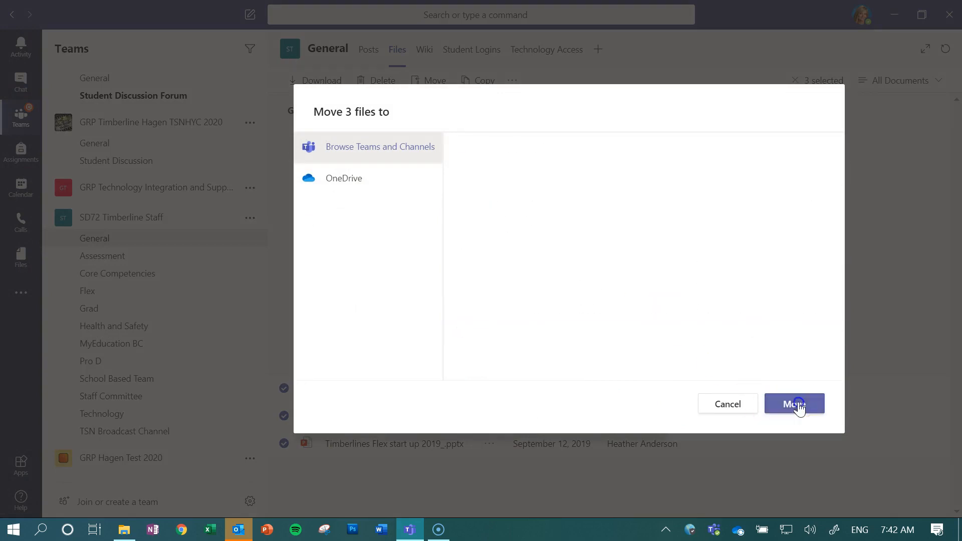
left_click(793, 404)
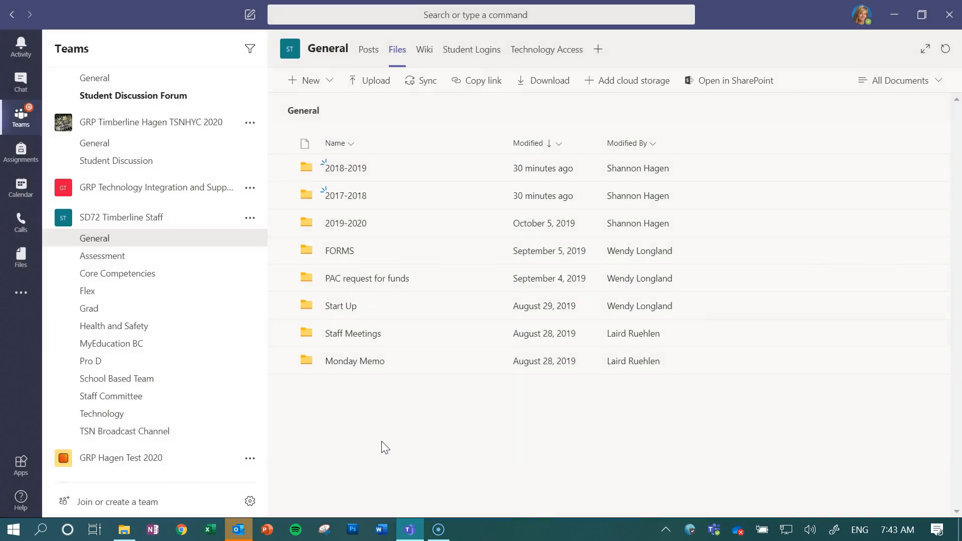
mouse_move(362, 361)
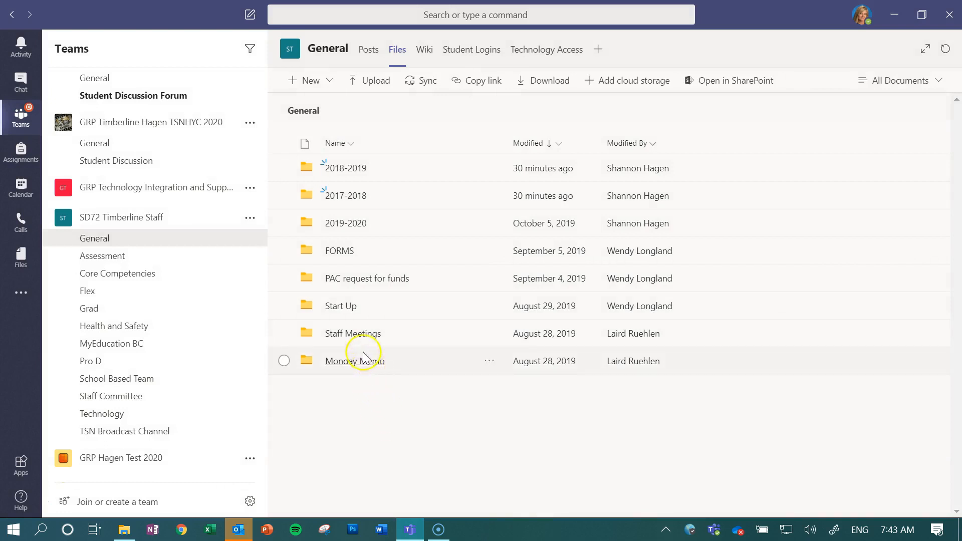
mouse_move(353, 332)
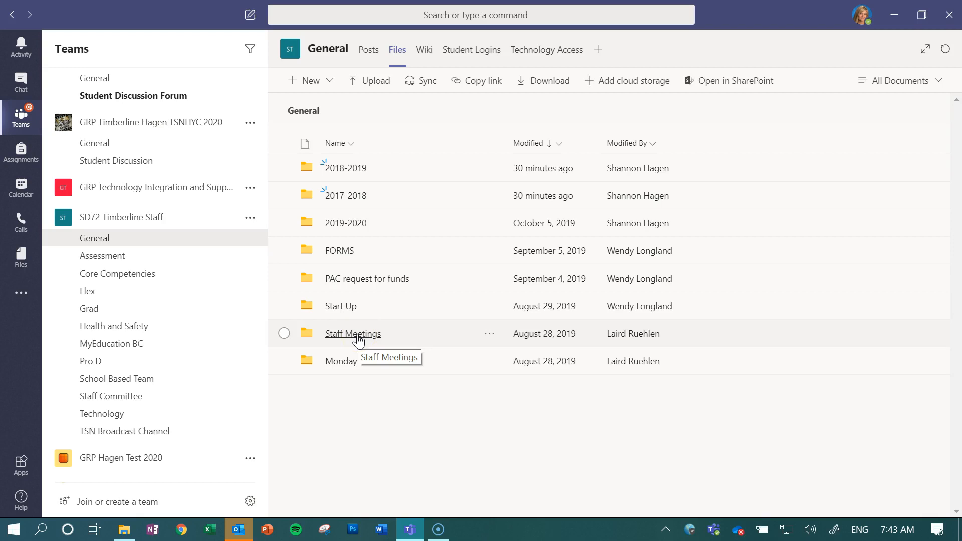
mouse_move(353, 223)
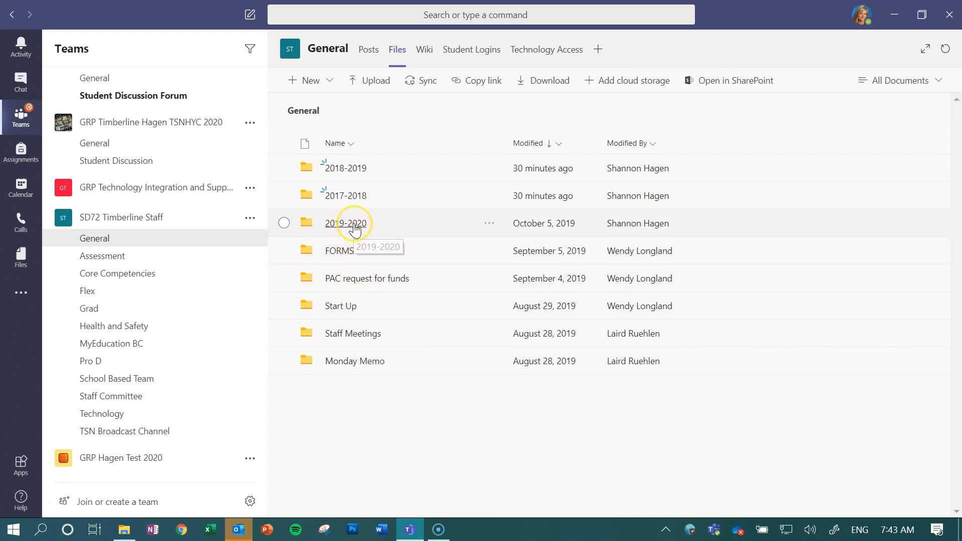
- Open the 2019-2020 folder to see the moved presentation and documents
left_click(347, 223)
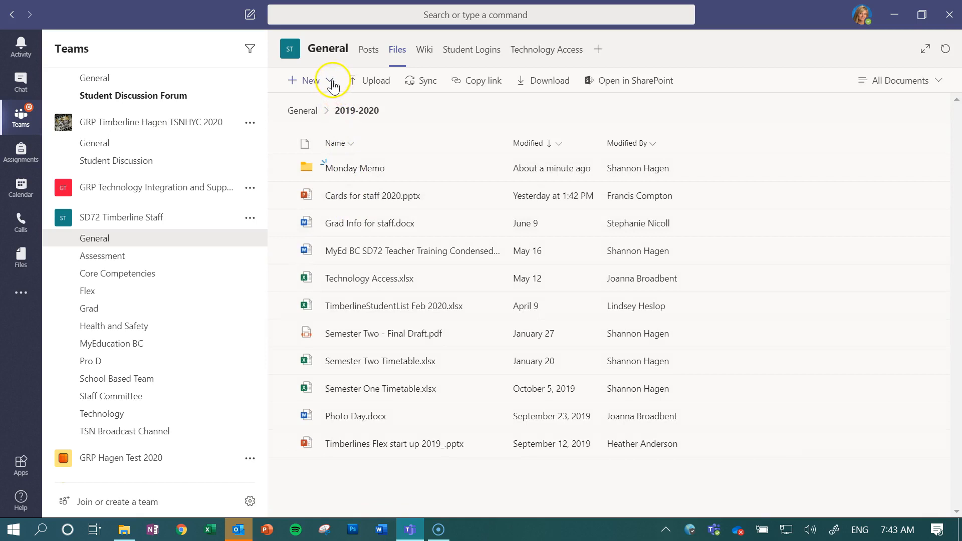
- Create a 'Staff Meetings' folder inside 2019-2020 and go back to General's top level
left_click(304, 80)
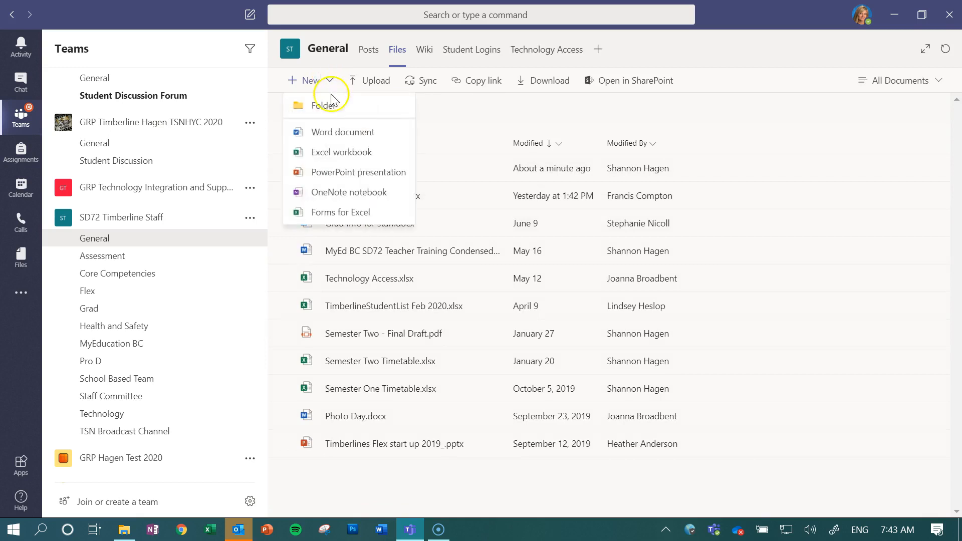
left_click(325, 105)
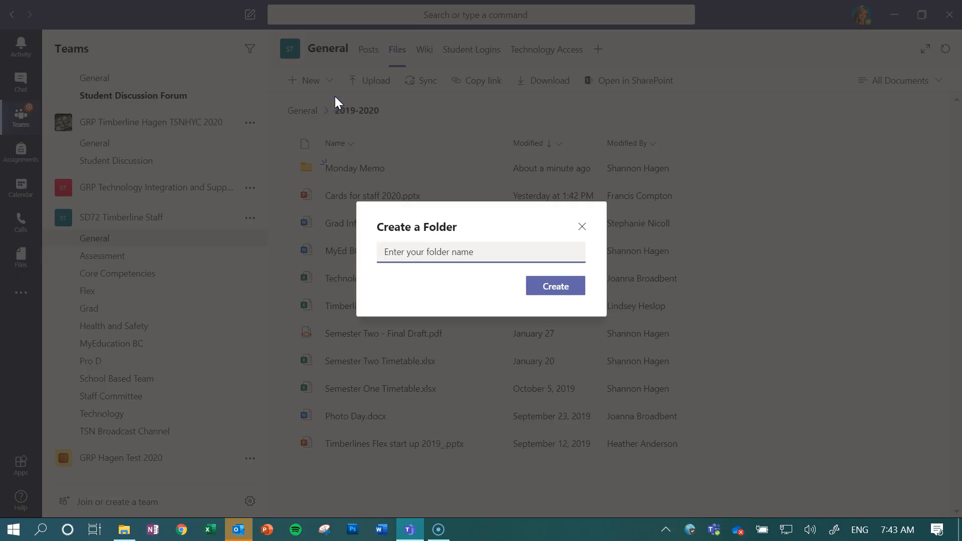
type("Staff")
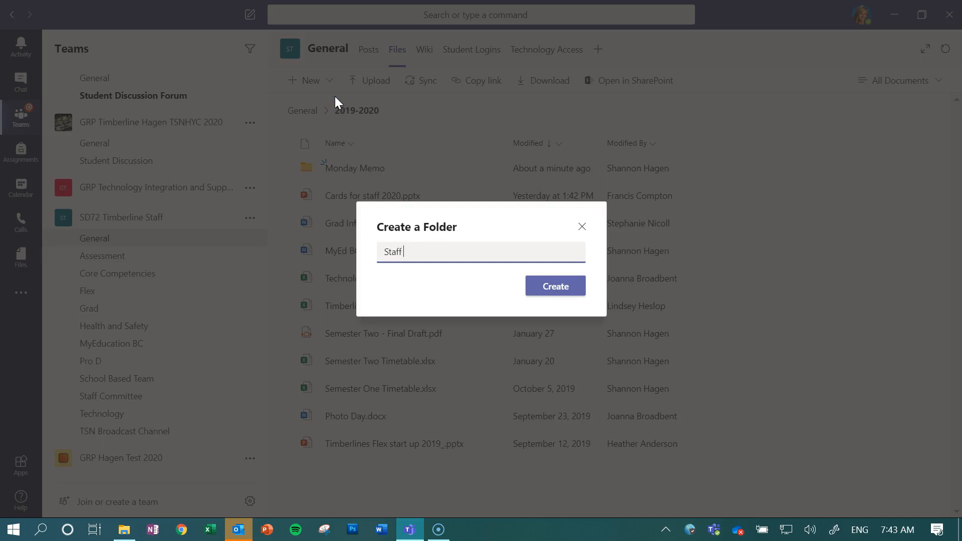
type("Meetings")
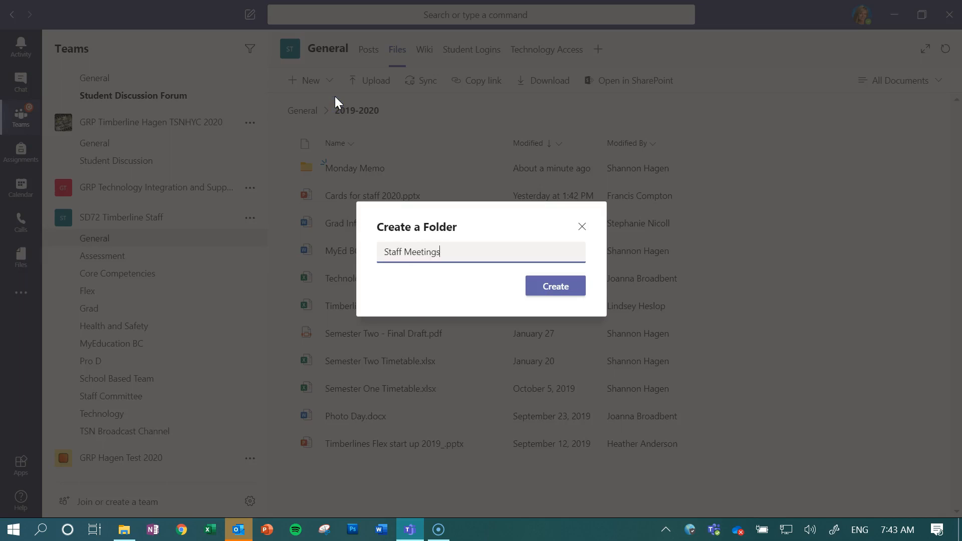
left_click(553, 285)
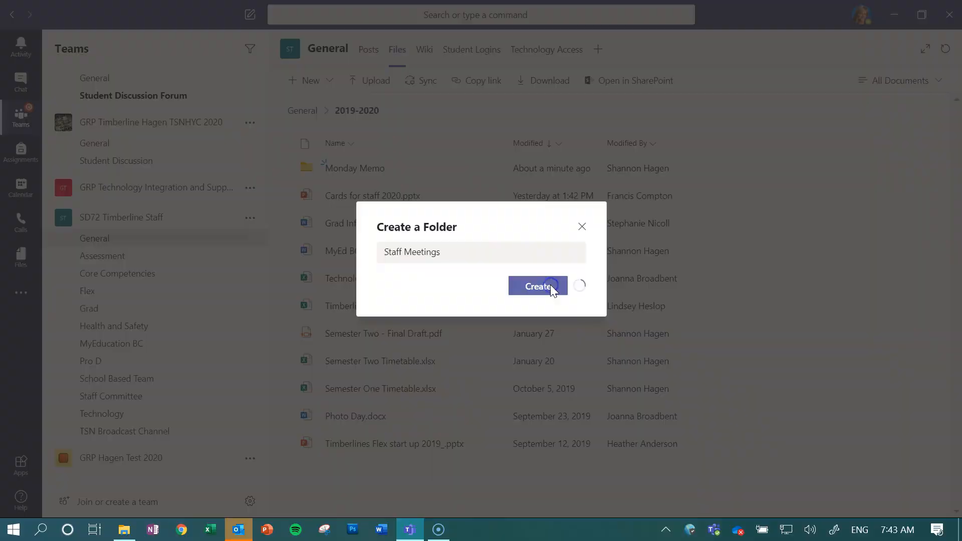
left_click(537, 285)
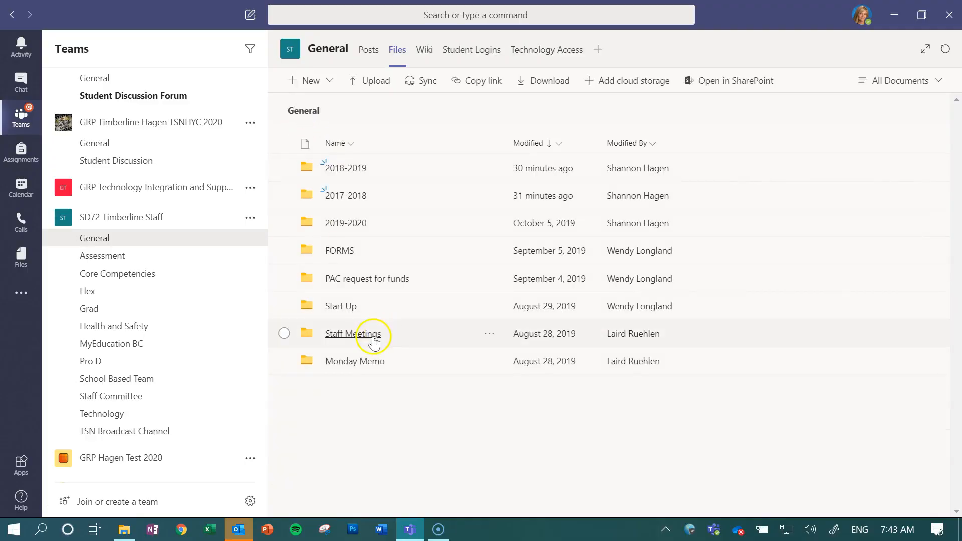
- Select all 11 files in the old Staff Meetings > 2019-2020 subfolder
left_click(354, 332)
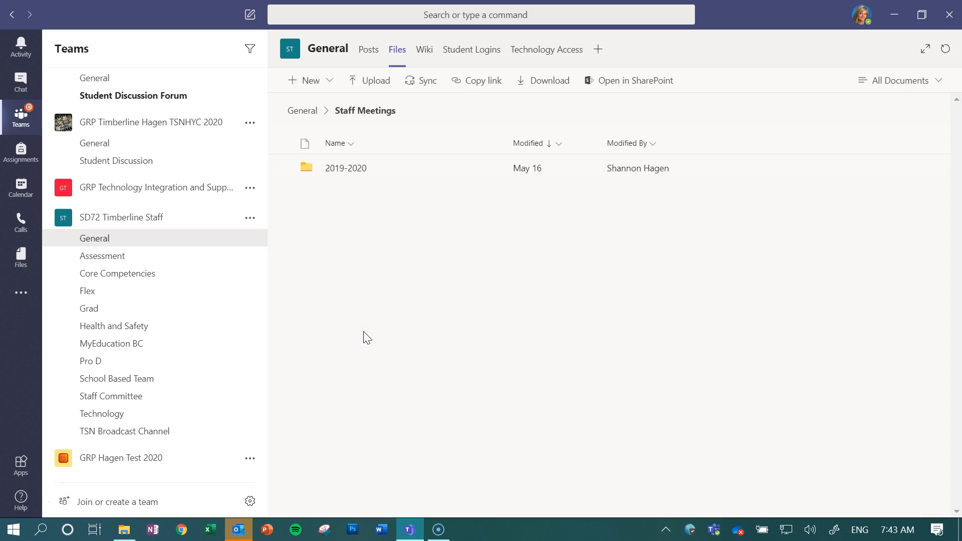
left_click(346, 167)
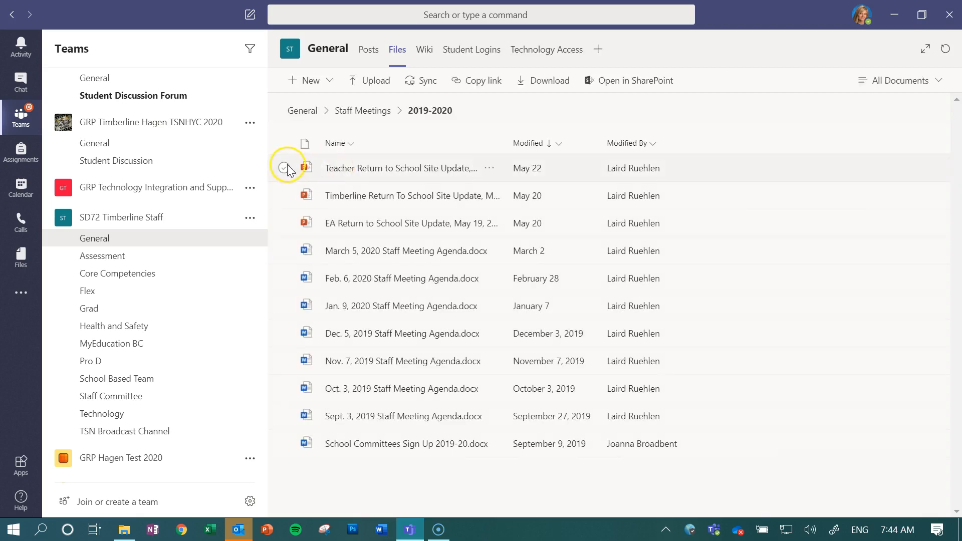
mouse_move(284, 143)
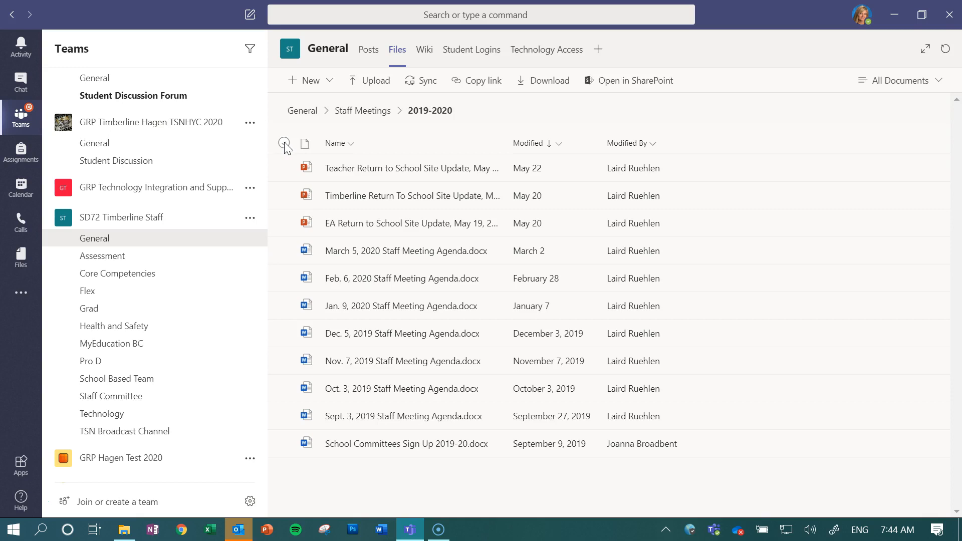
left_click(283, 143)
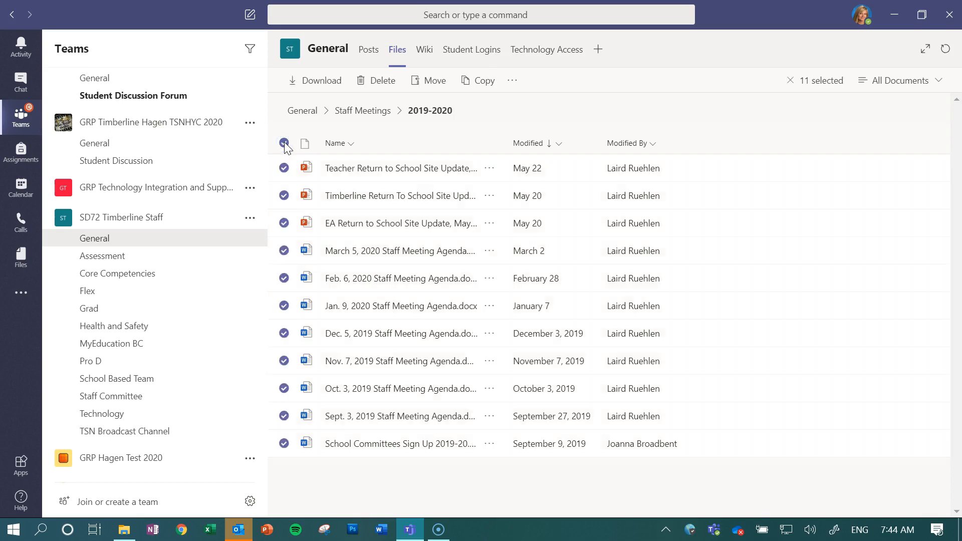
mouse_move(491, 170)
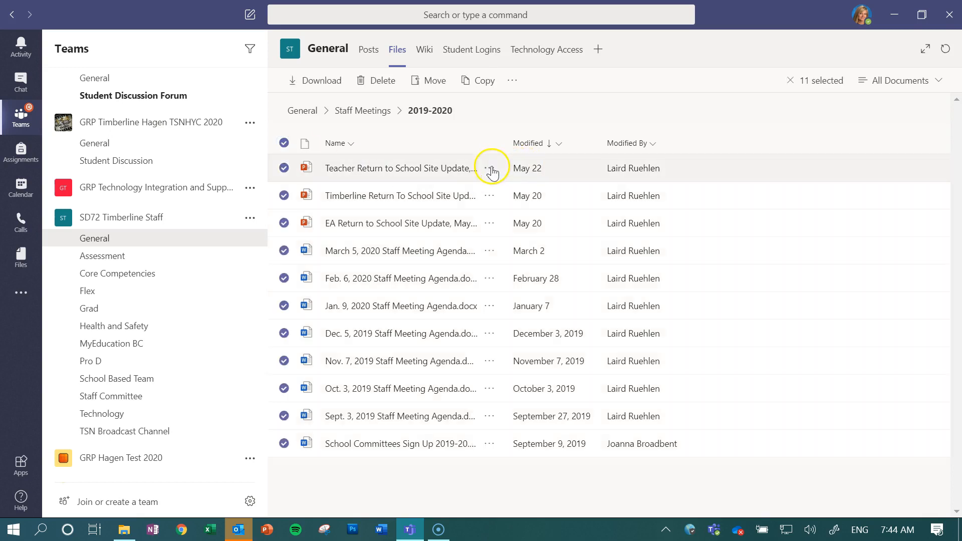
- Move the 11 files into General > 2019-2020 > Staff Meetings
left_click(490, 168)
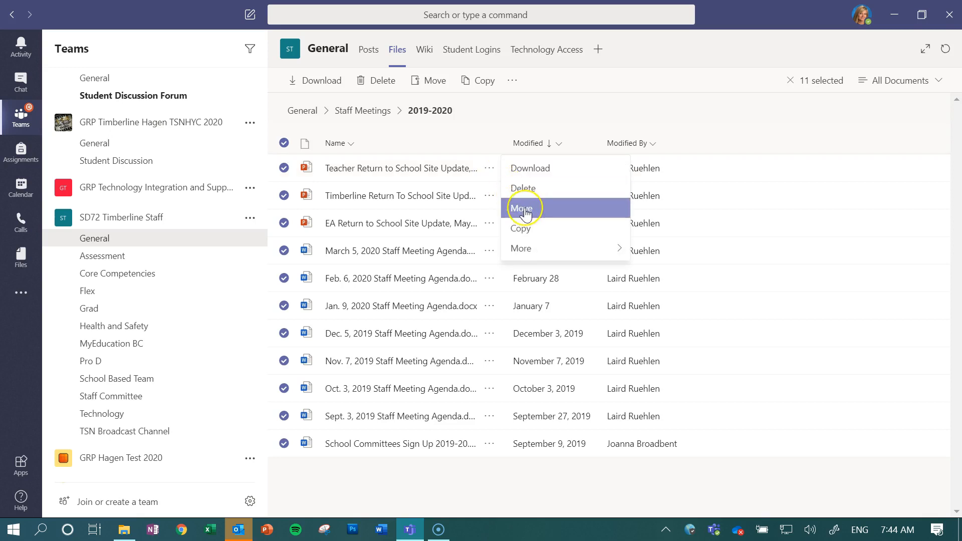
left_click(522, 208)
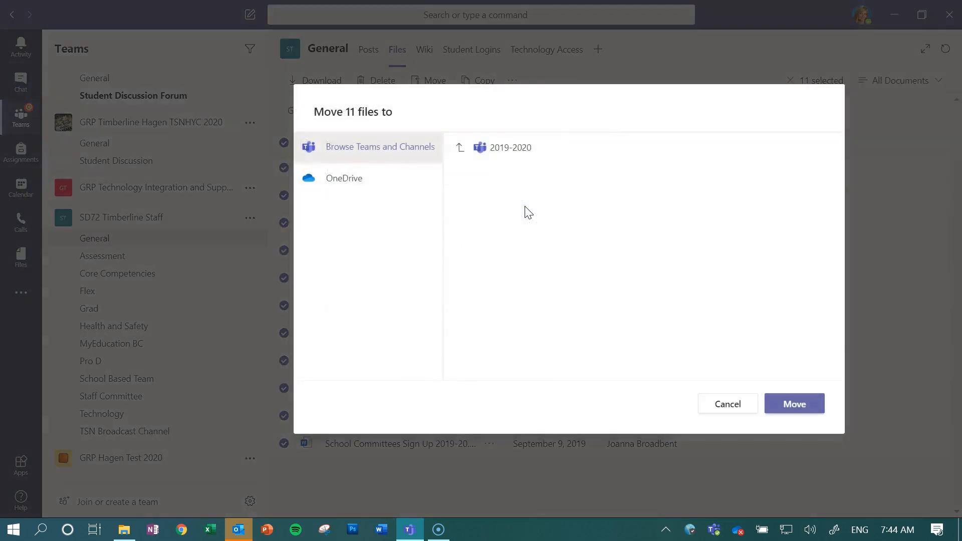
left_click(460, 147)
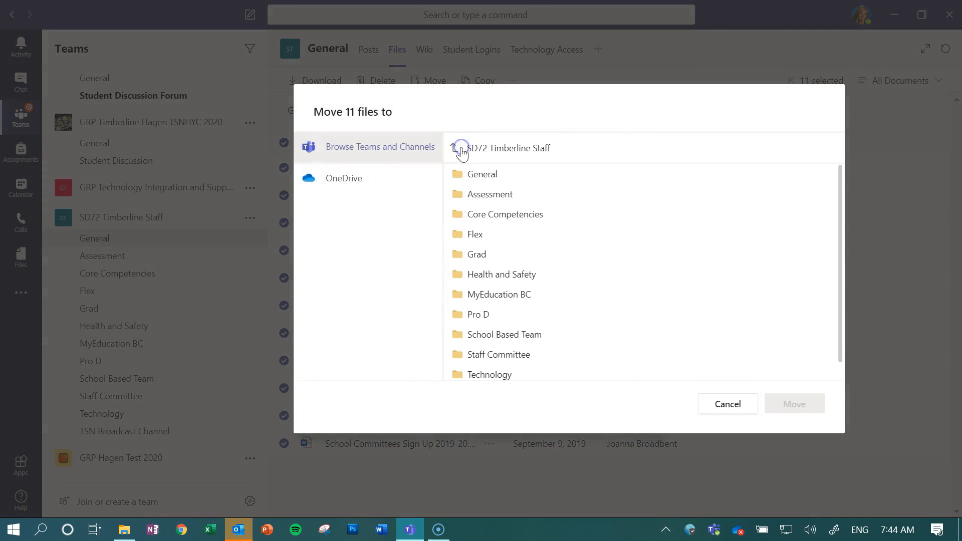
left_click(497, 355)
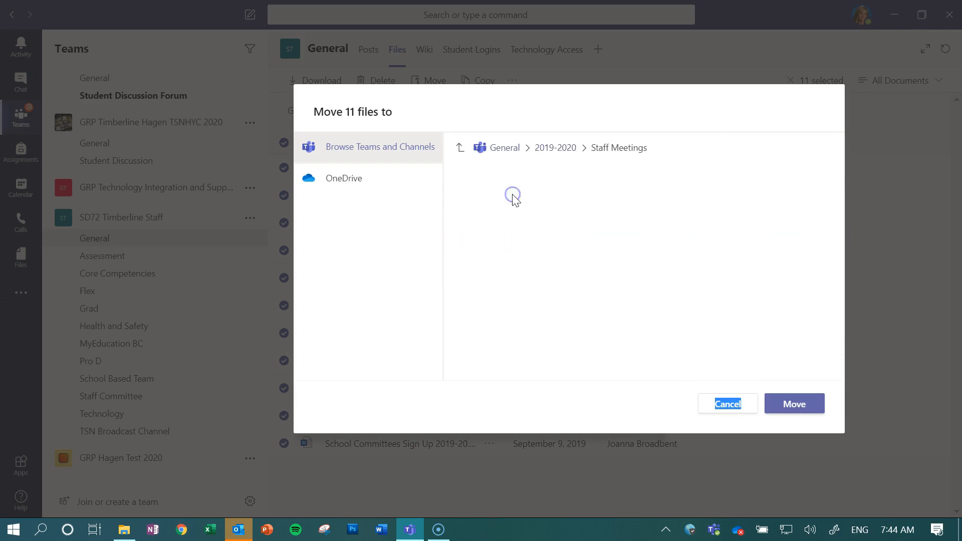
left_click(794, 403)
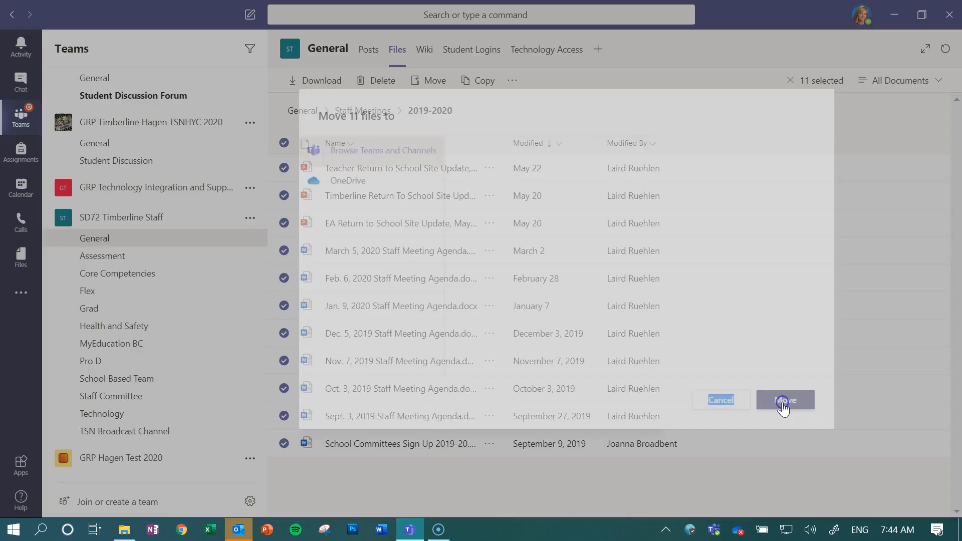
left_click(783, 400)
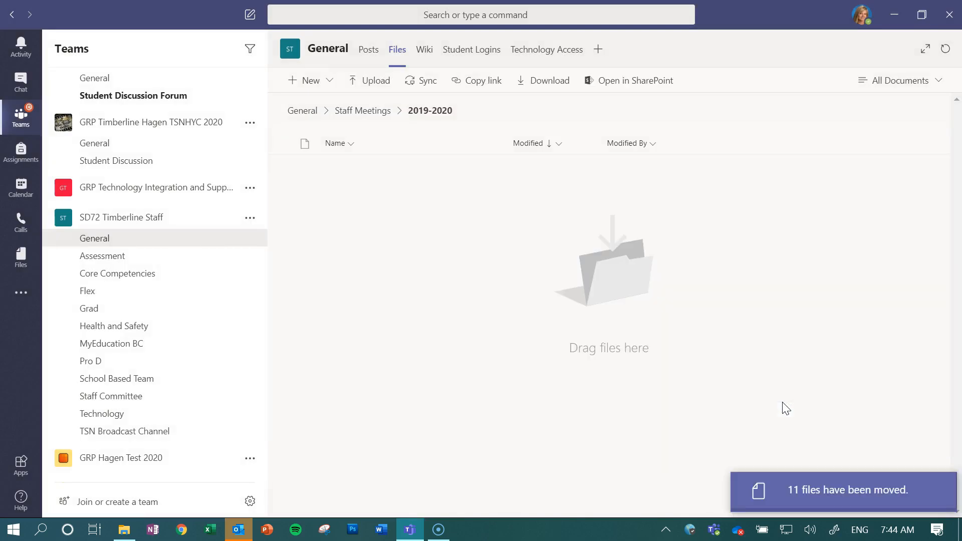
mouse_move(321, 110)
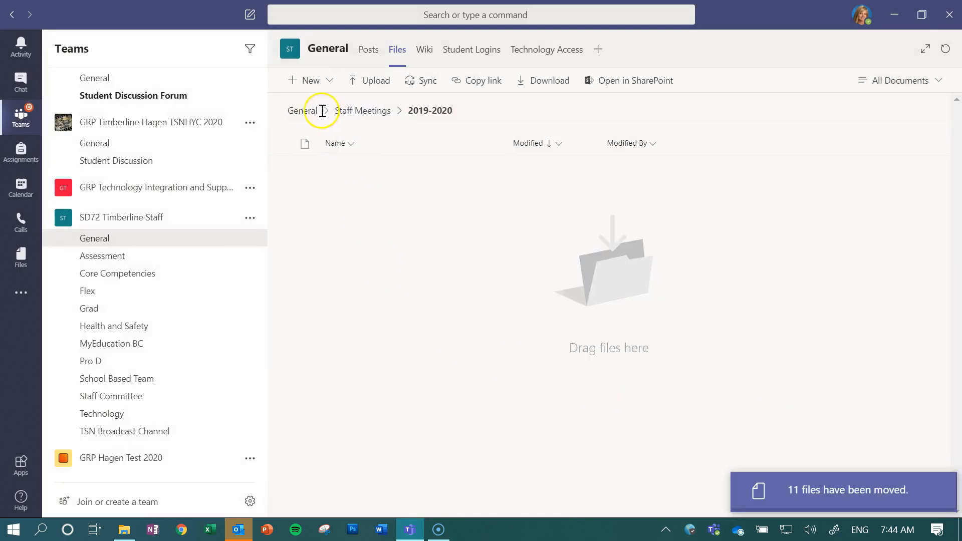
- Go to General > 2019-2020 > Staff Meetings to view the eleven moved files
left_click(300, 110)
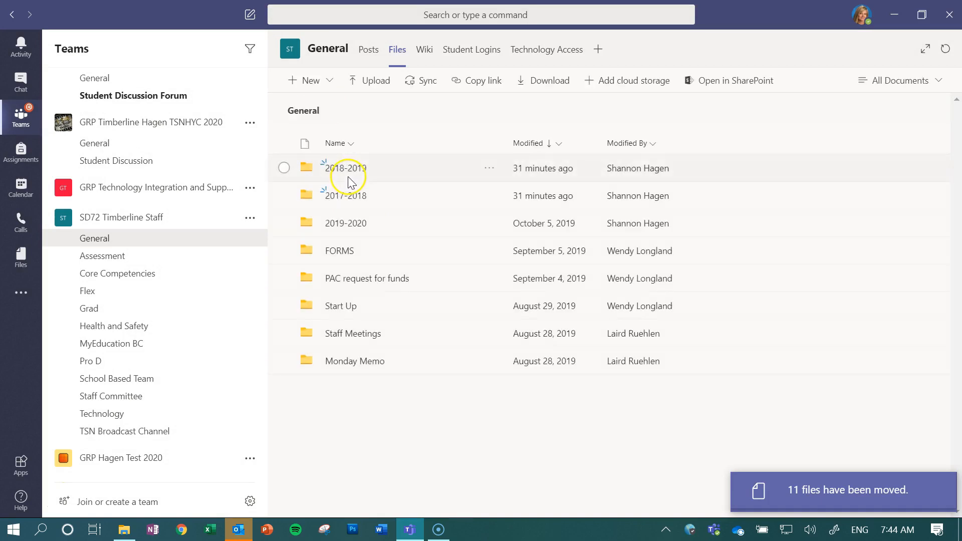
left_click(345, 222)
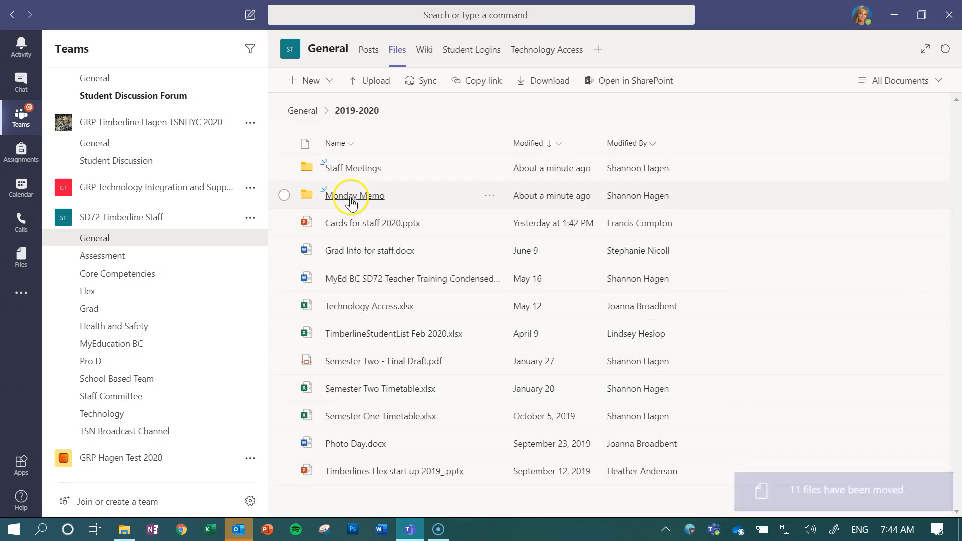
left_click(354, 196)
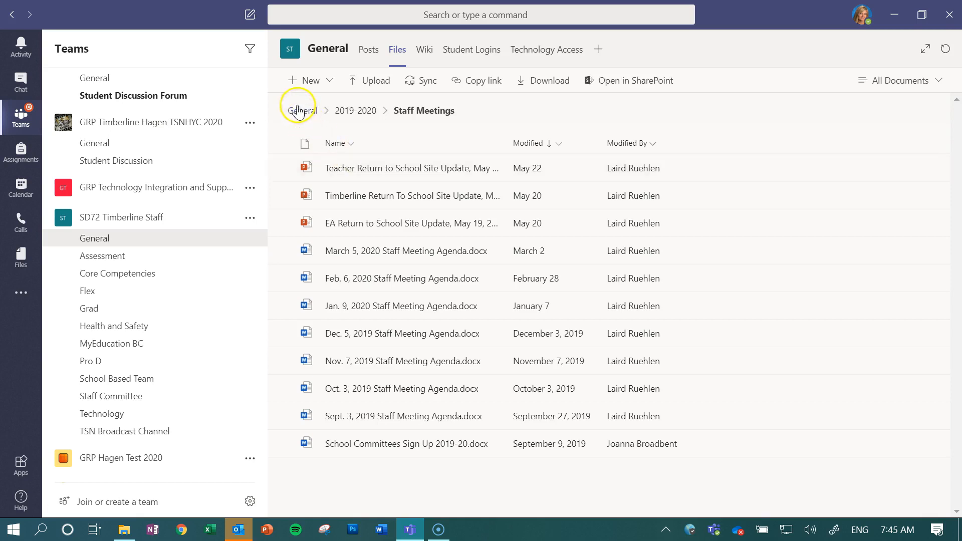
left_click(302, 110)
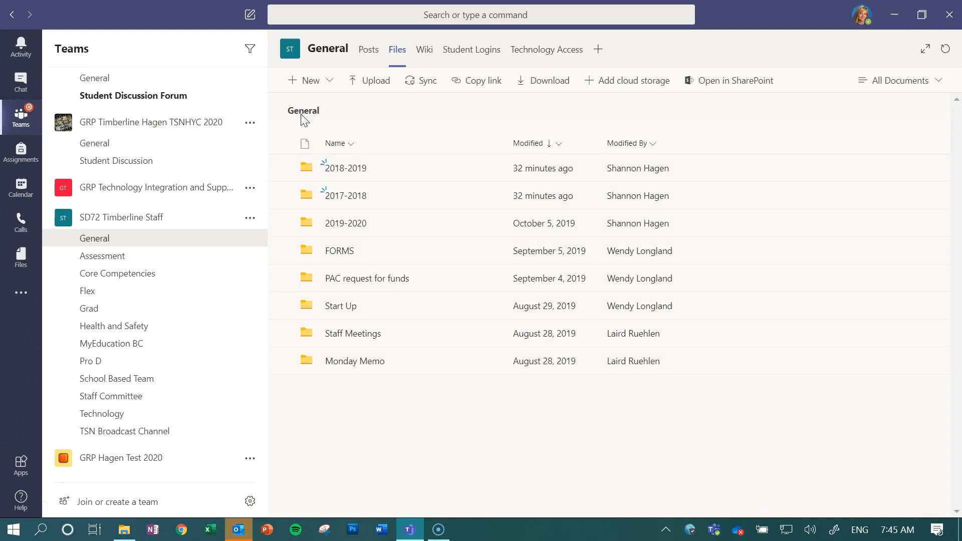
mouse_move(382, 116)
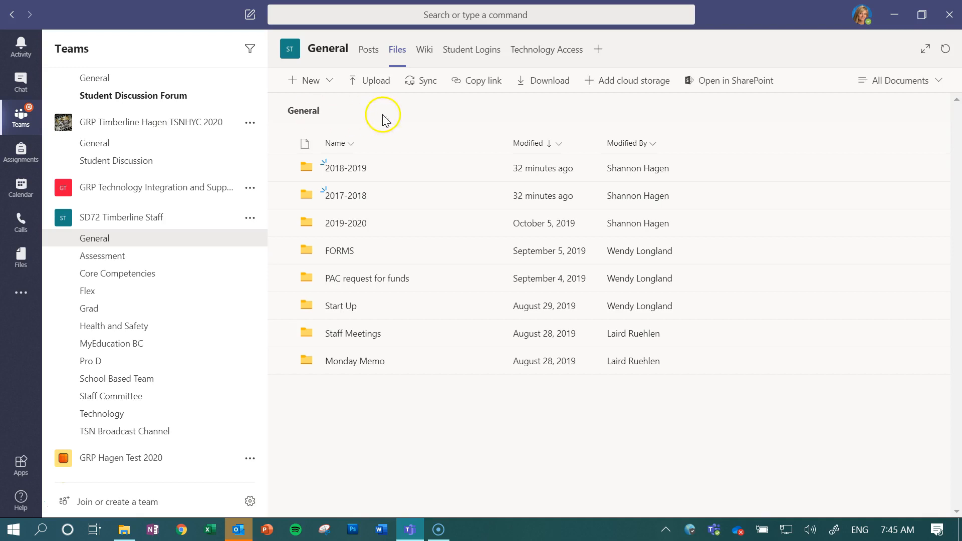
mouse_move(784, 95)
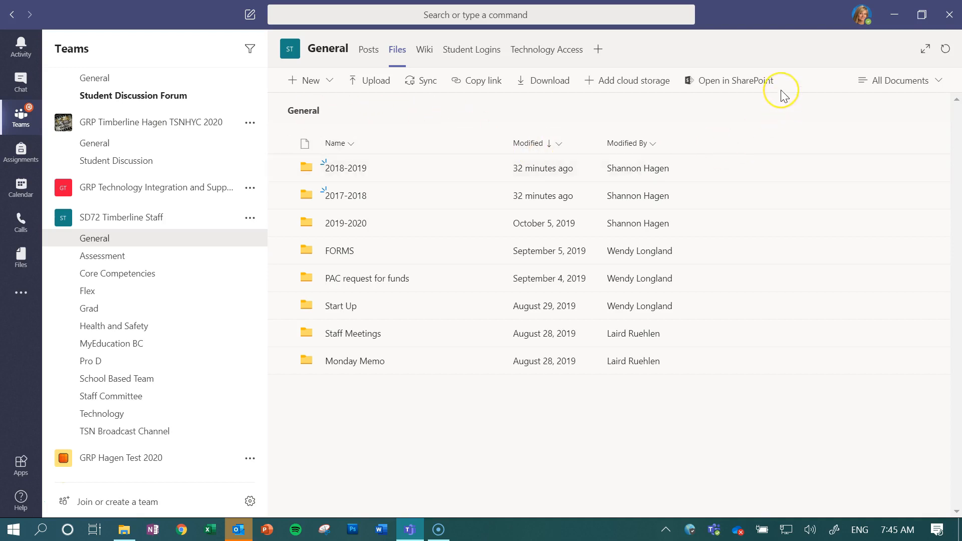
mouse_move(768, 113)
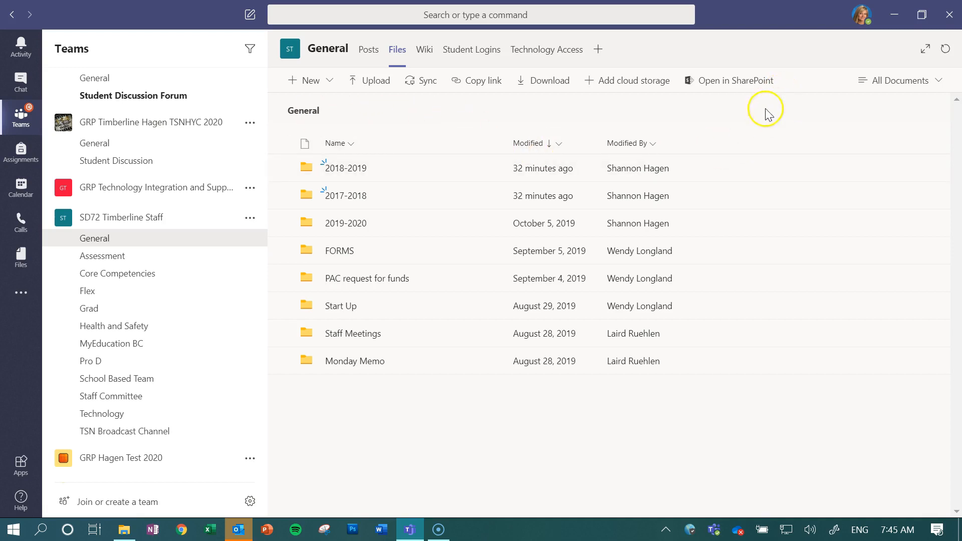
mouse_move(727, 85)
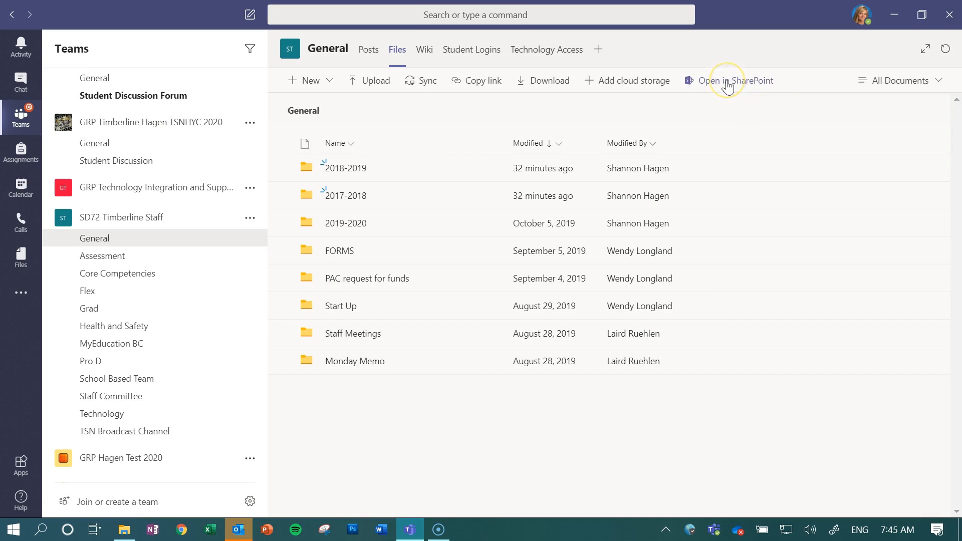
mouse_move(364, 337)
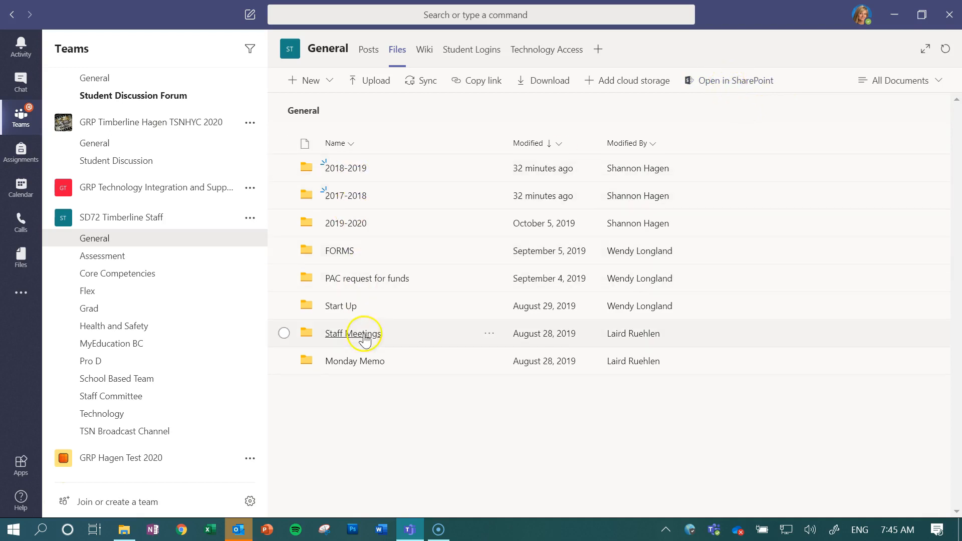
mouse_move(734, 90)
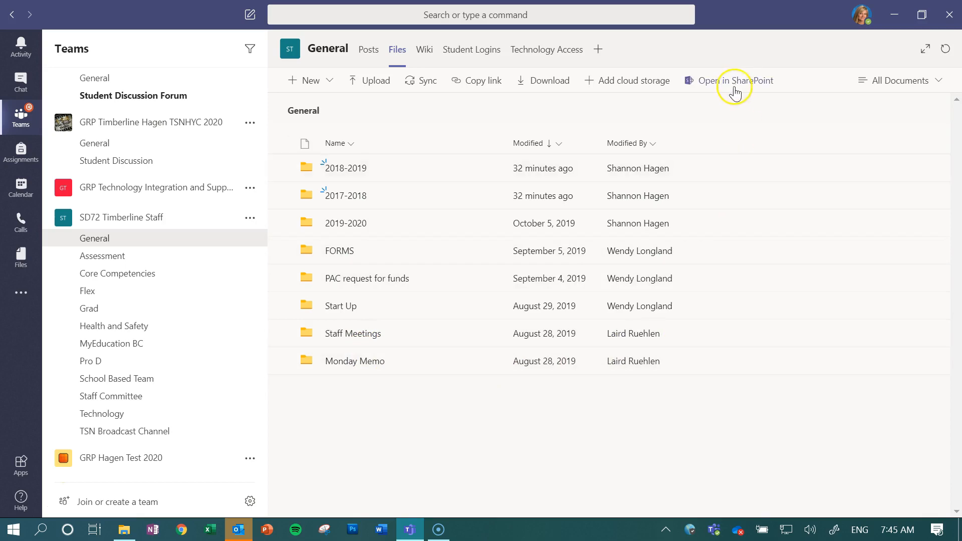
- In SharePoint, select the Monday Memo folder and show its actions menu
left_click(733, 81)
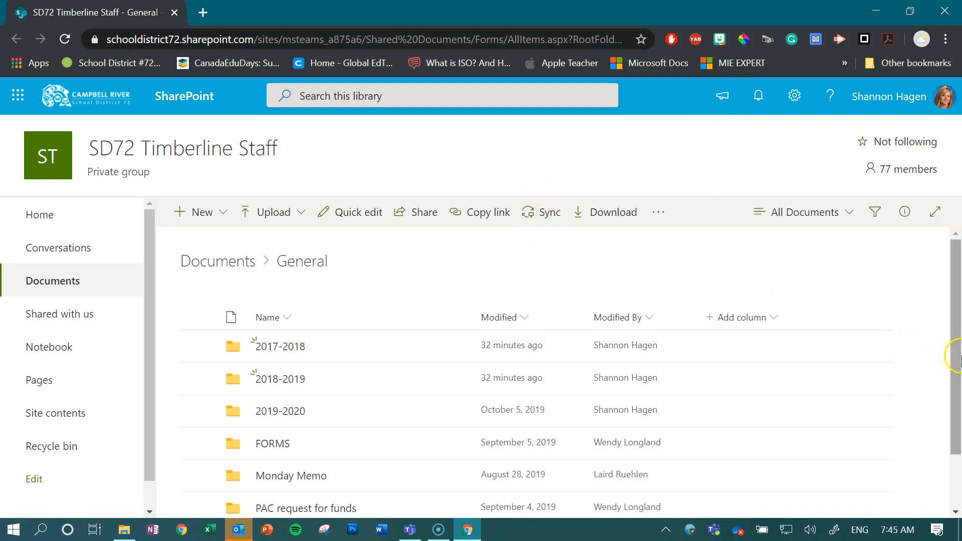
scroll("down", 3)
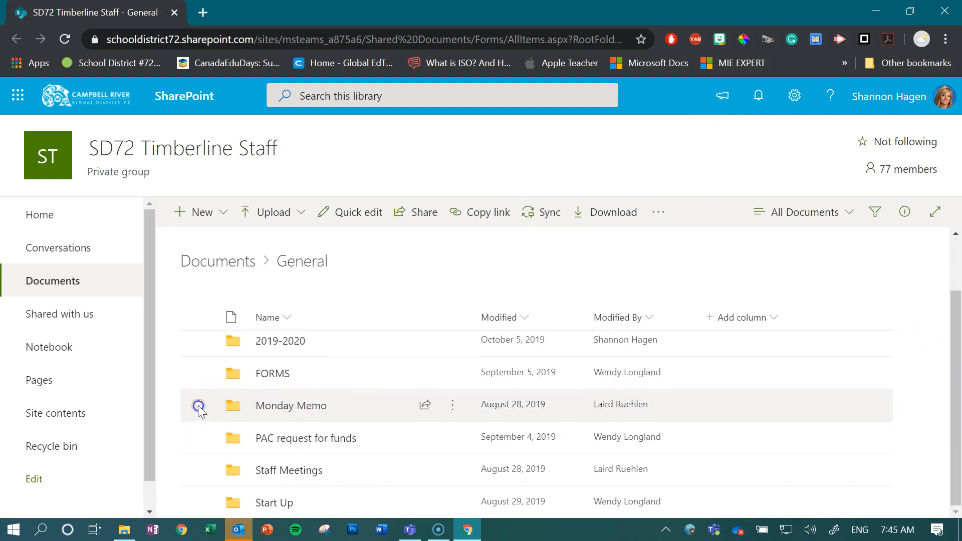
left_click(199, 406)
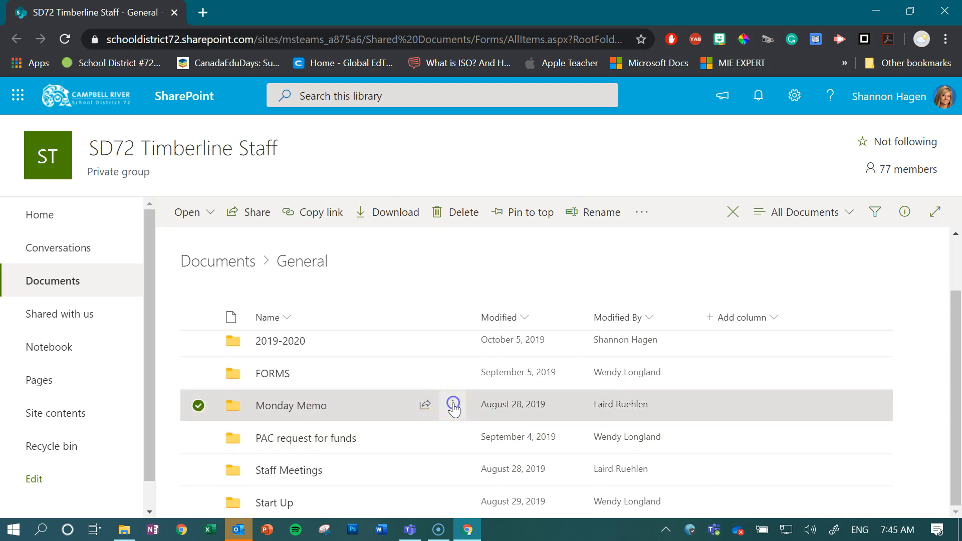
left_click(453, 406)
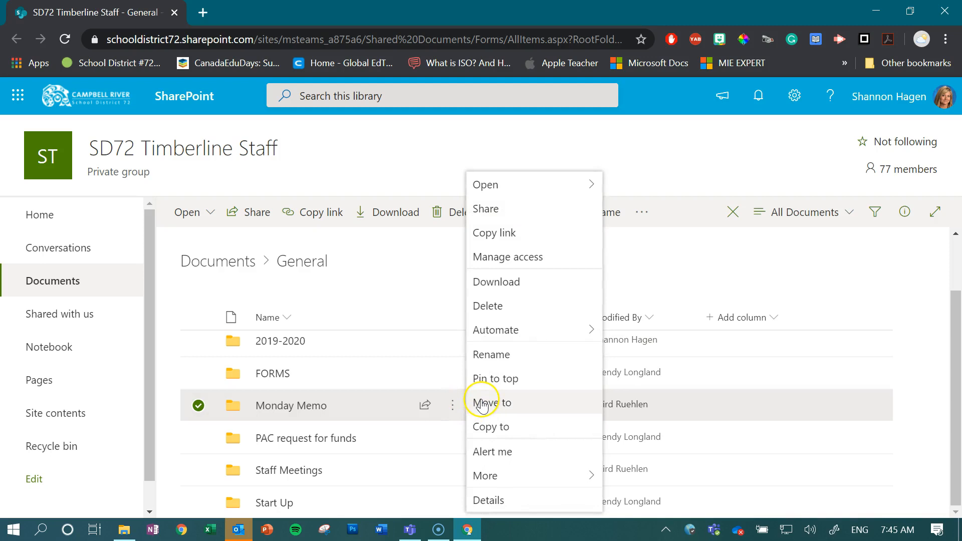
- Move Monday Memo to Current Library > General > 2019-2020, triggering a same-name warning
left_click(490, 401)
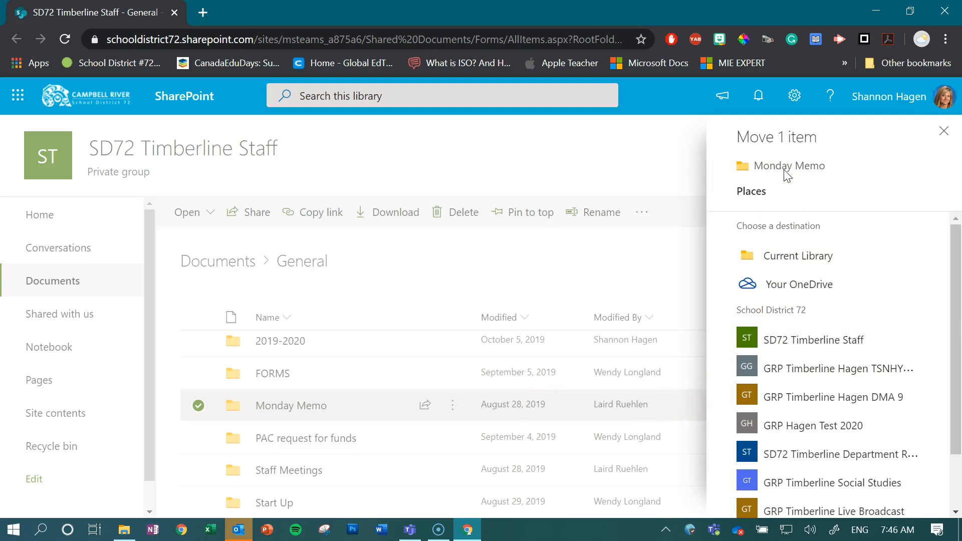
mouse_move(818, 277)
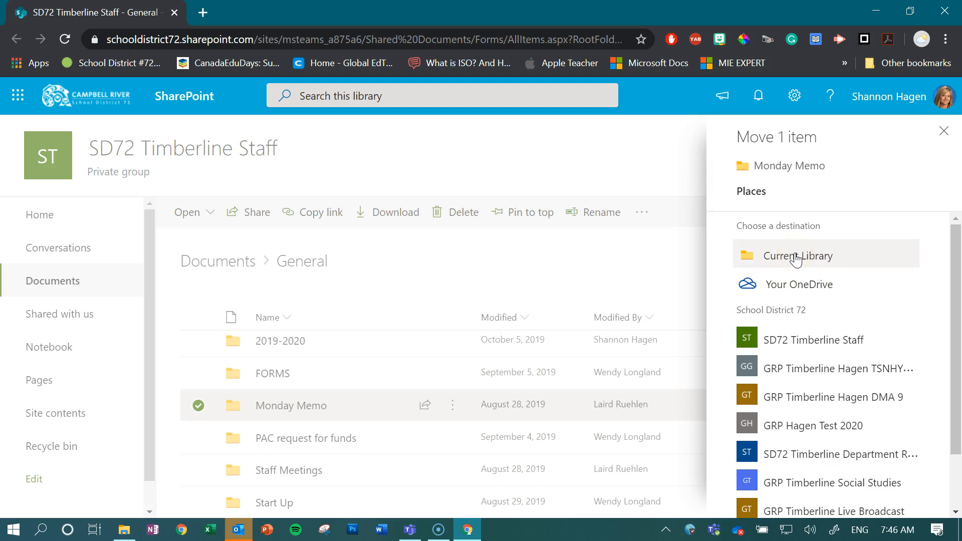
left_click(798, 256)
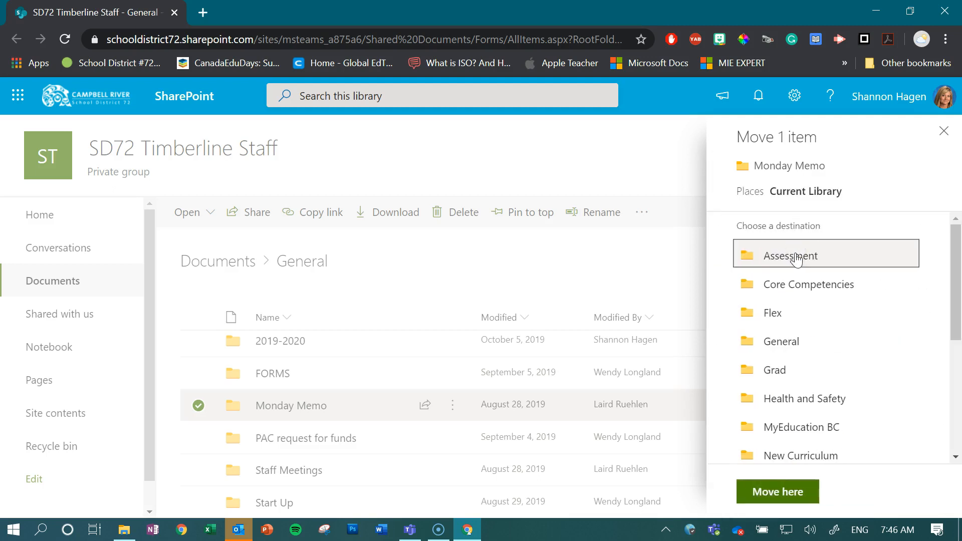
mouse_move(795, 332)
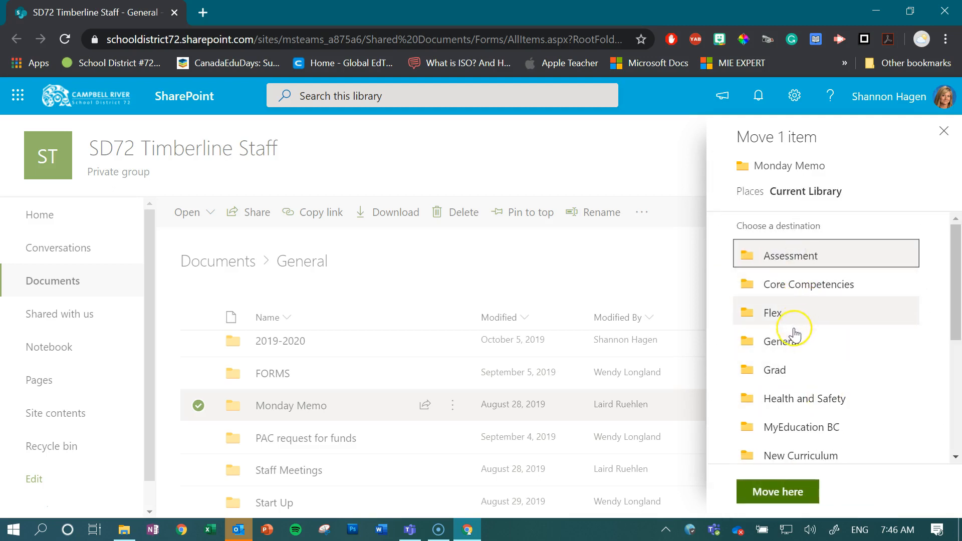
left_click(791, 340)
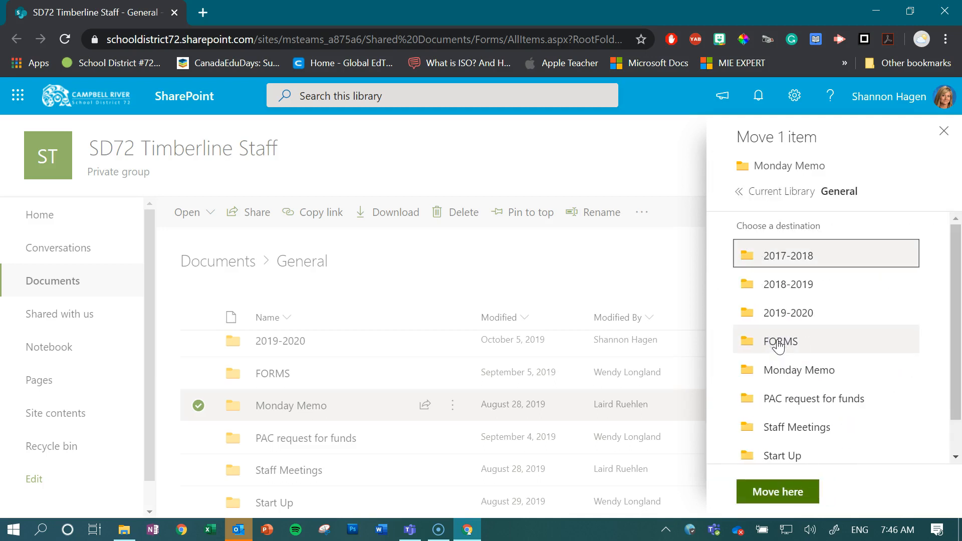
mouse_move(787, 312)
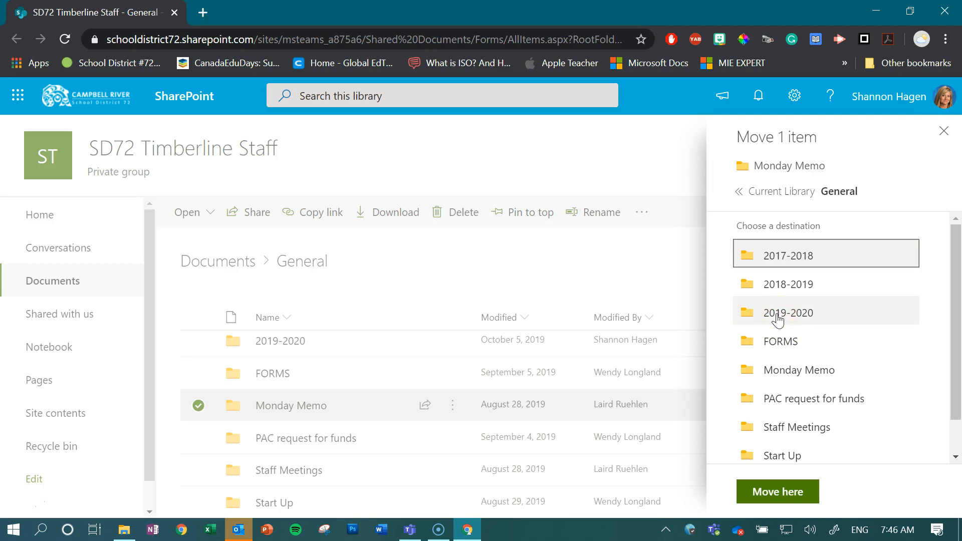
left_click(788, 313)
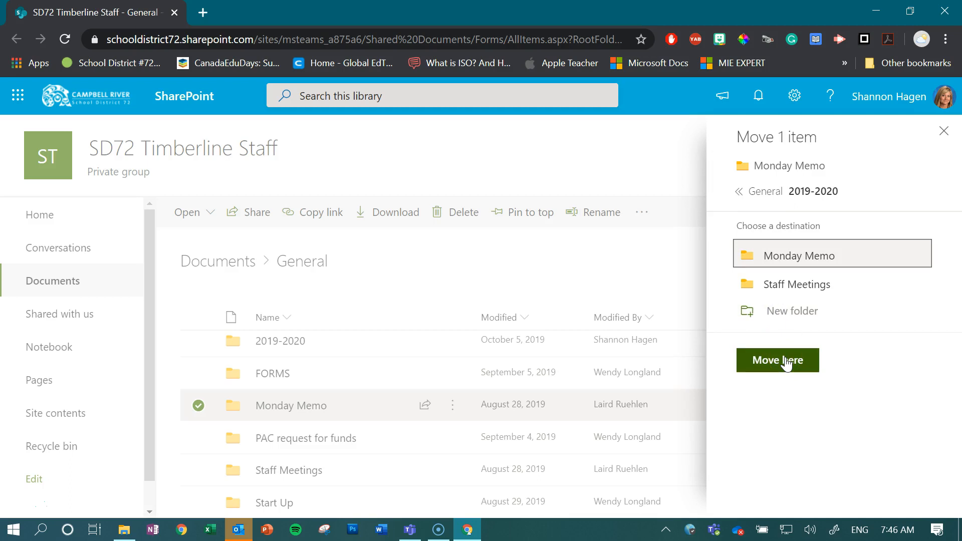
left_click(776, 360)
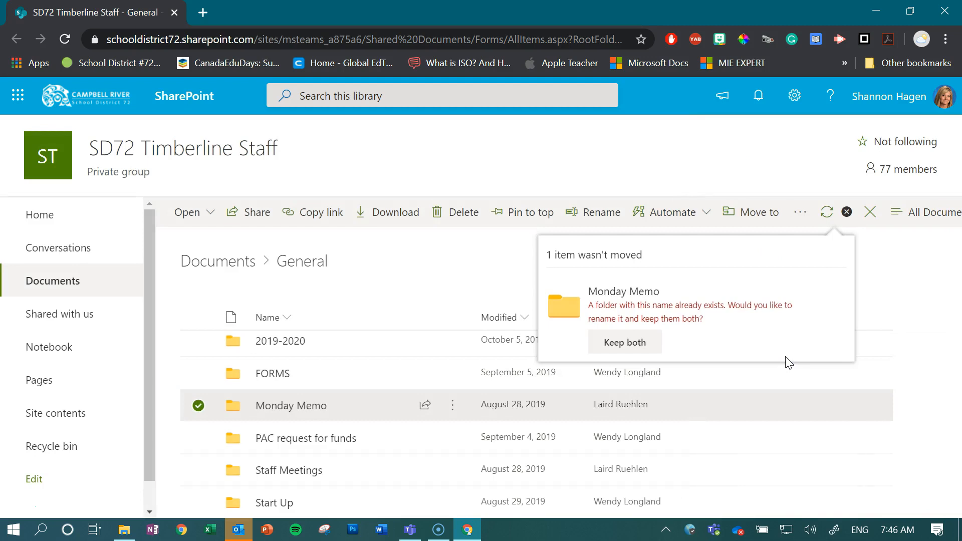
mouse_move(692, 353)
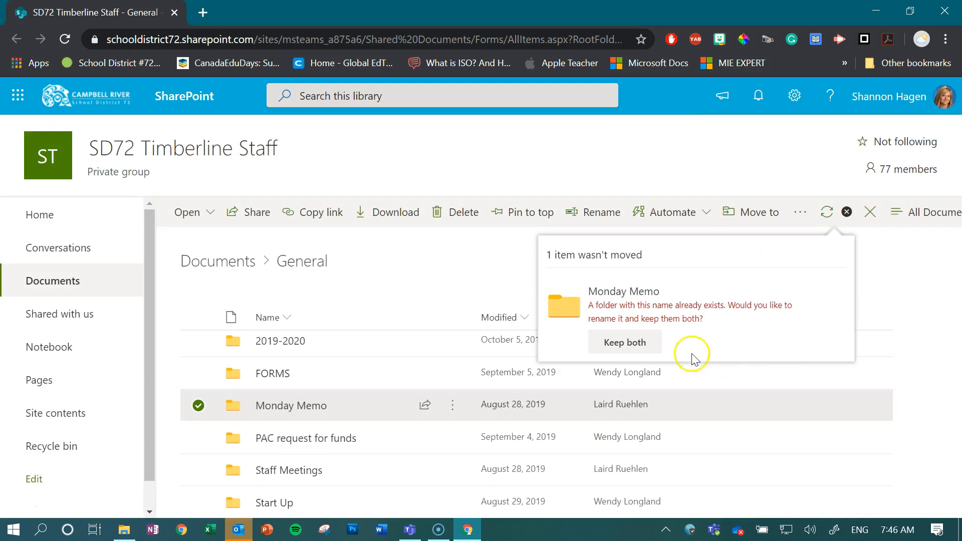
- Choose Keep both so Monday Memo completes its move into 2019-2020
left_click(624, 342)
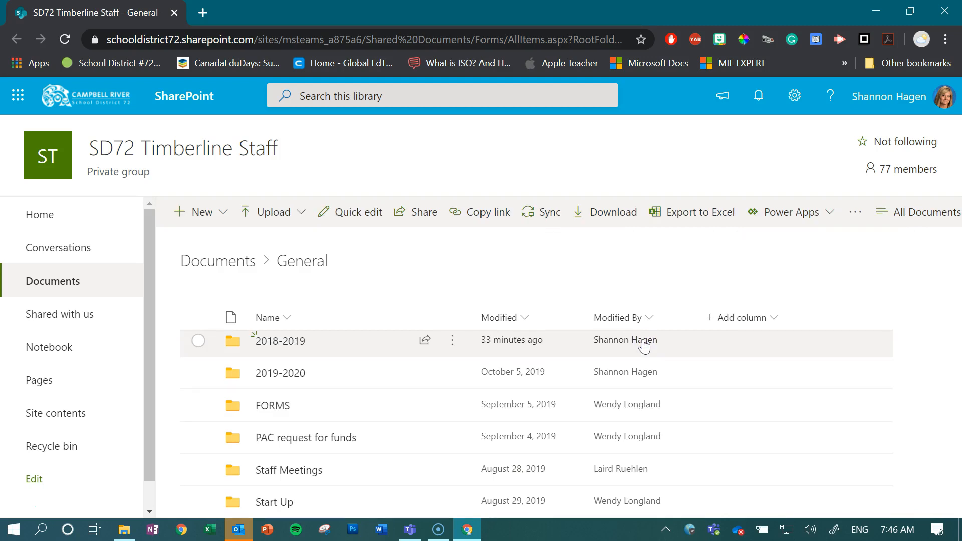
mouse_move(223, 373)
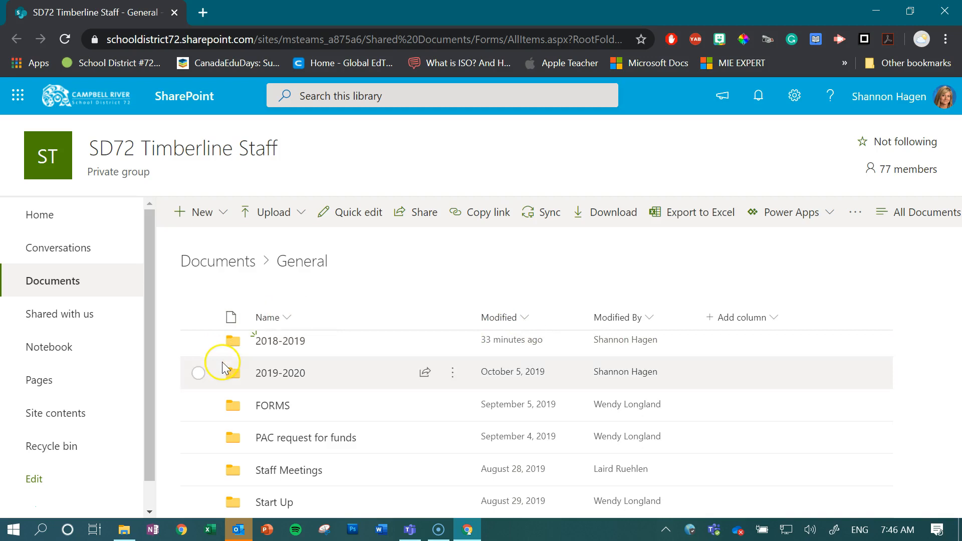
mouse_move(218, 427)
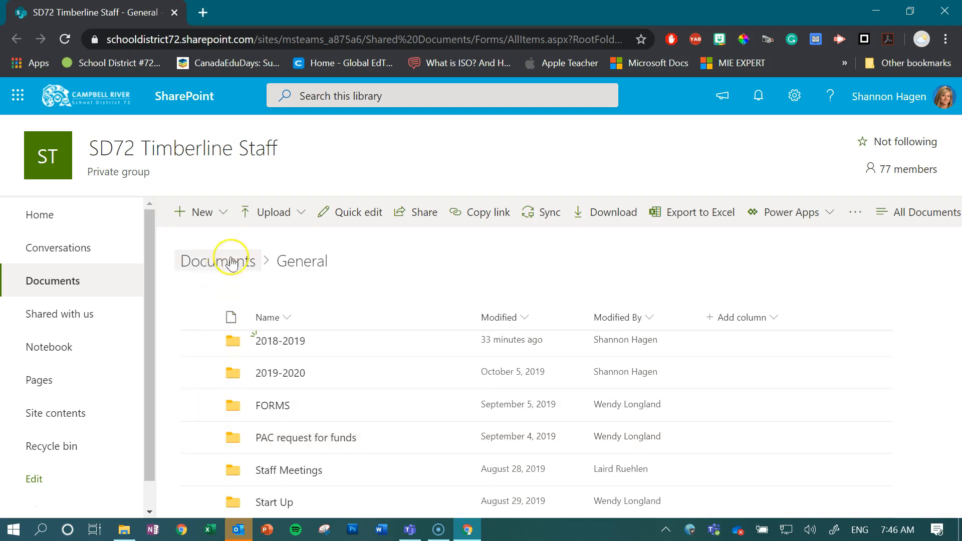
- Switch from the browser back to the Teams window showing General's files
left_click(409, 529)
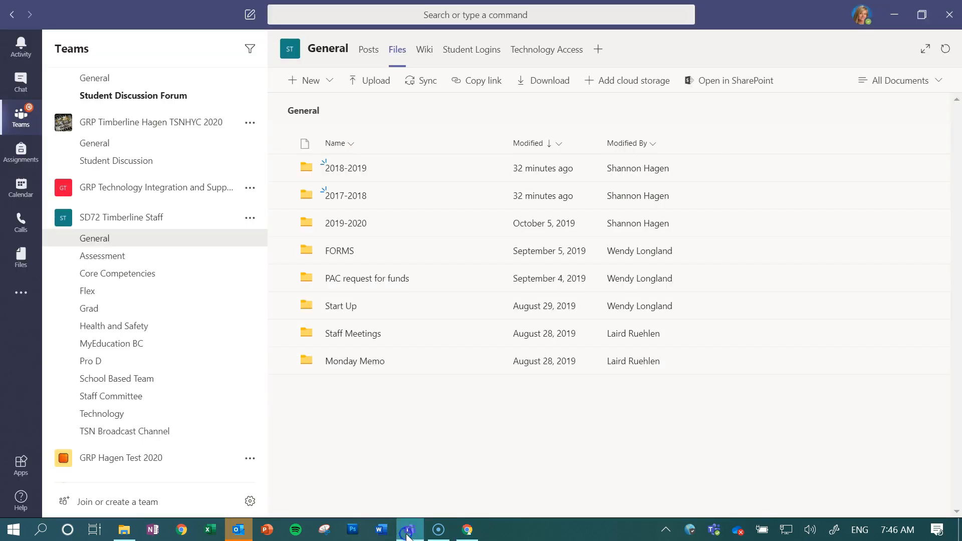
mouse_move(365, 464)
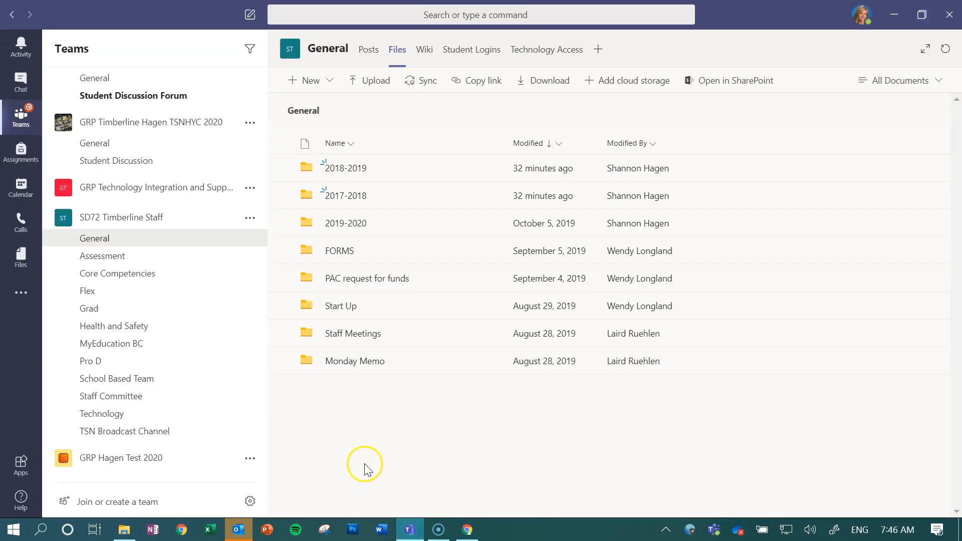
mouse_move(366, 410)
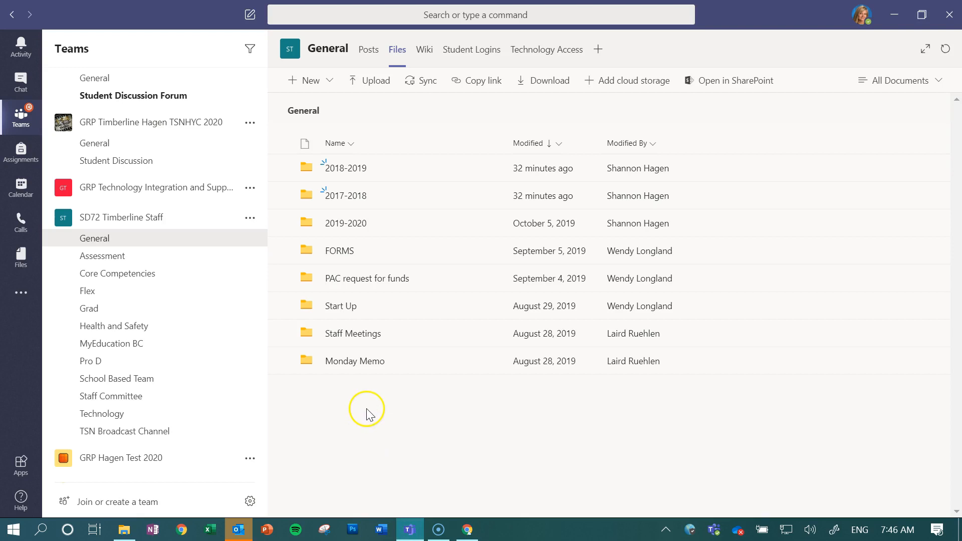
mouse_move(330, 80)
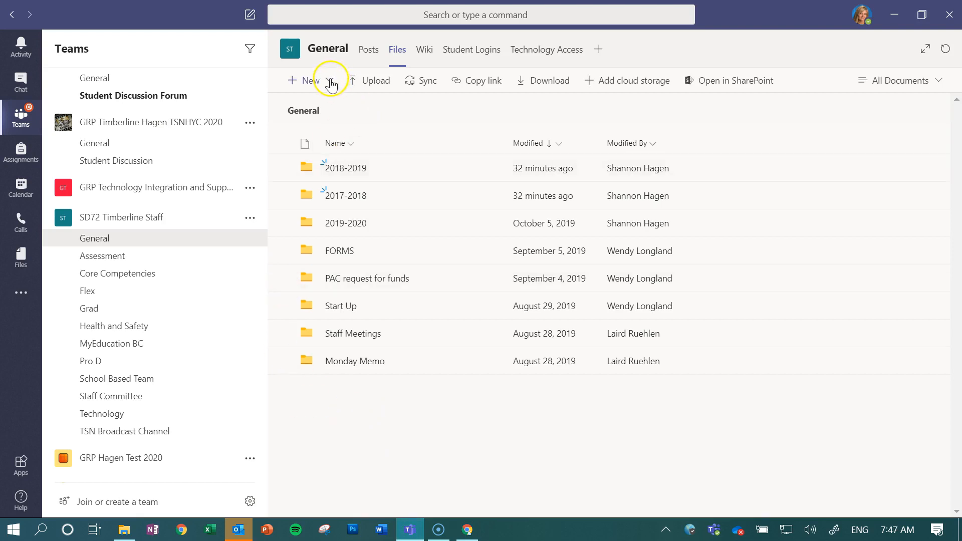
- Add a folder named 2020-2021 to the General channel's Files via New > Folder
left_click(306, 81)
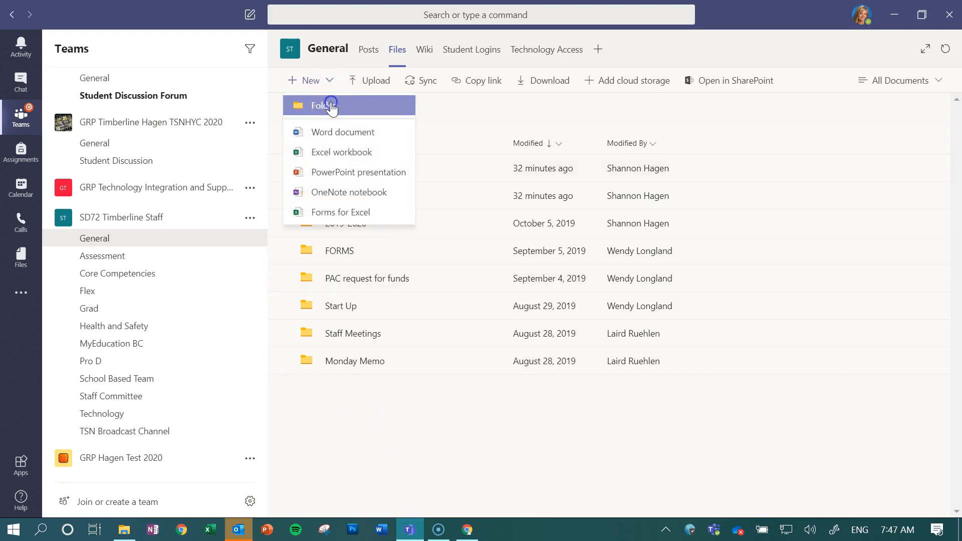
left_click(325, 105)
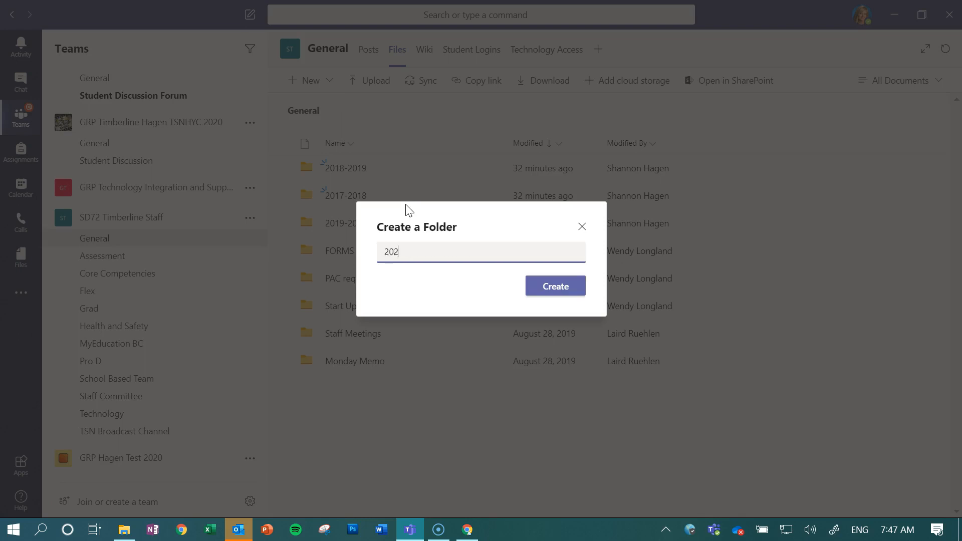
type("0-20")
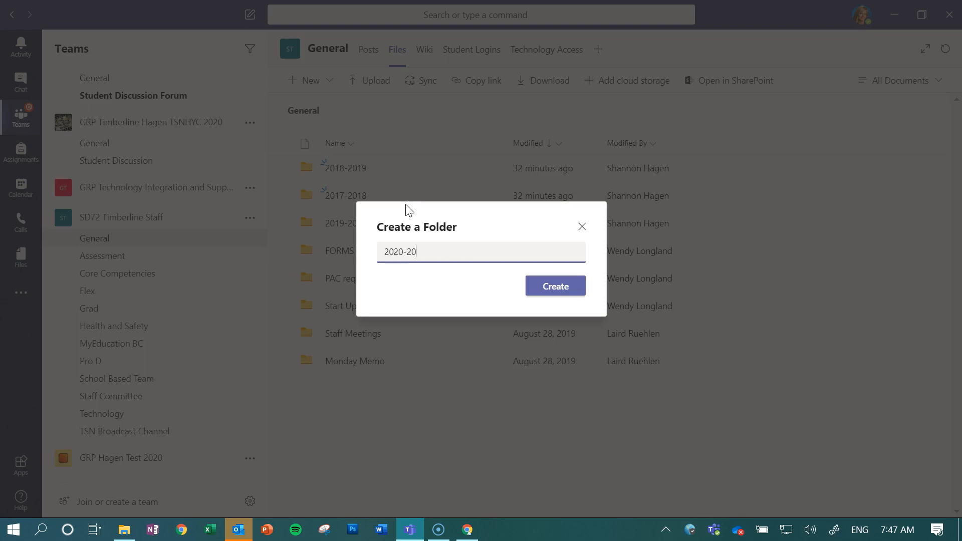
type("21")
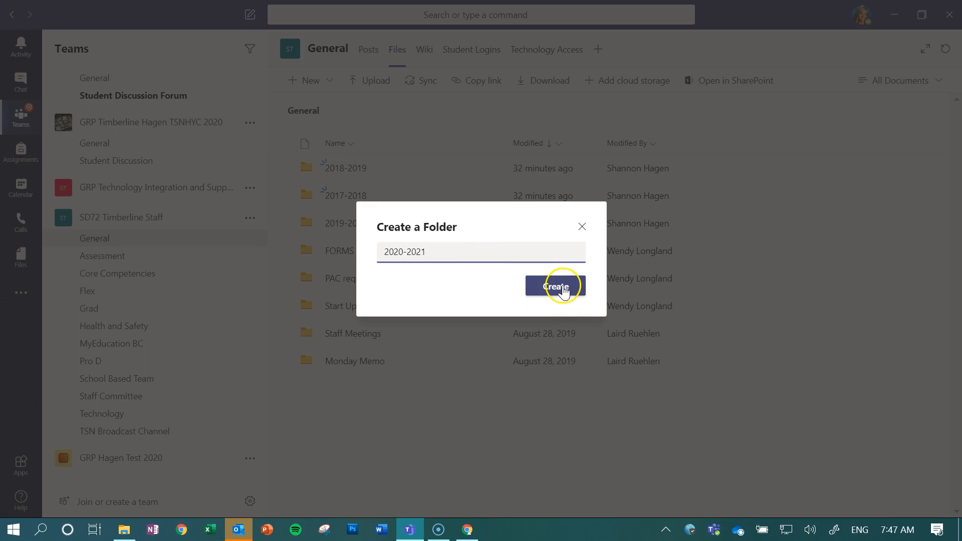